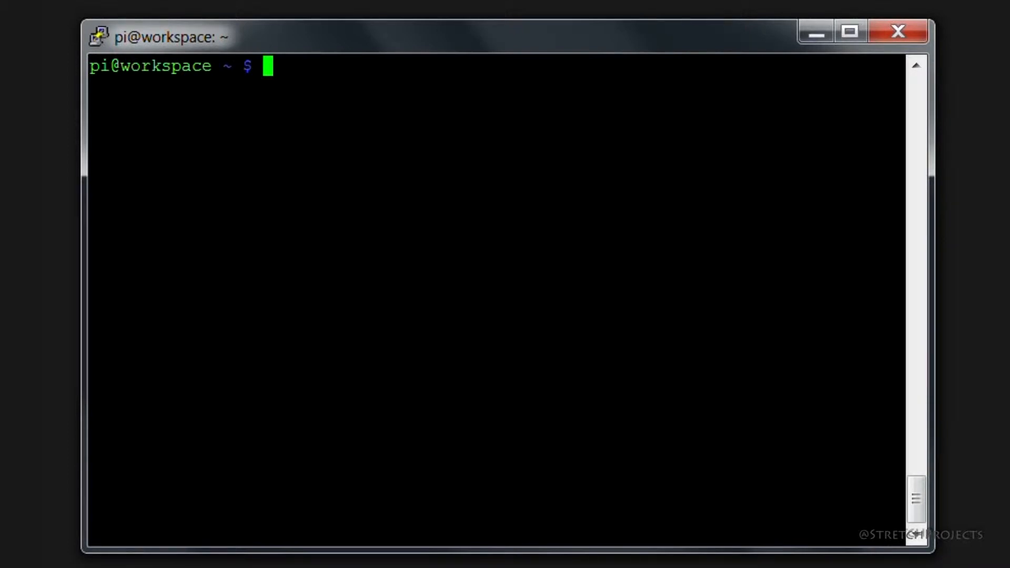
- Compose 'sudo apt-get install php5 php5-dev php5-curl libpcre3-dev' at the pi@workspace prompt without running it
{"action": "type", "text": "sudo ap"}
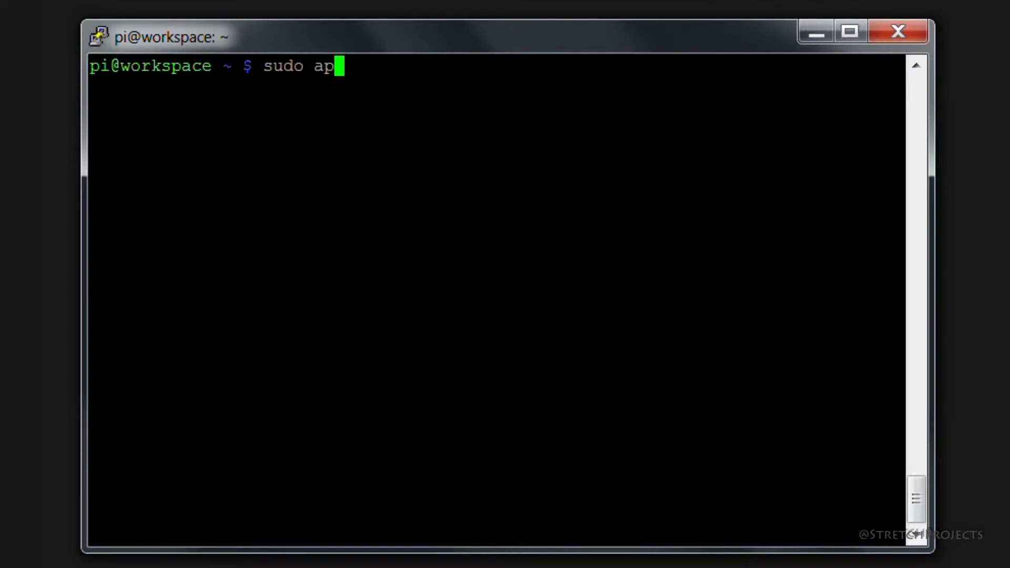
{"action": "type", "text": "t-get insta"}
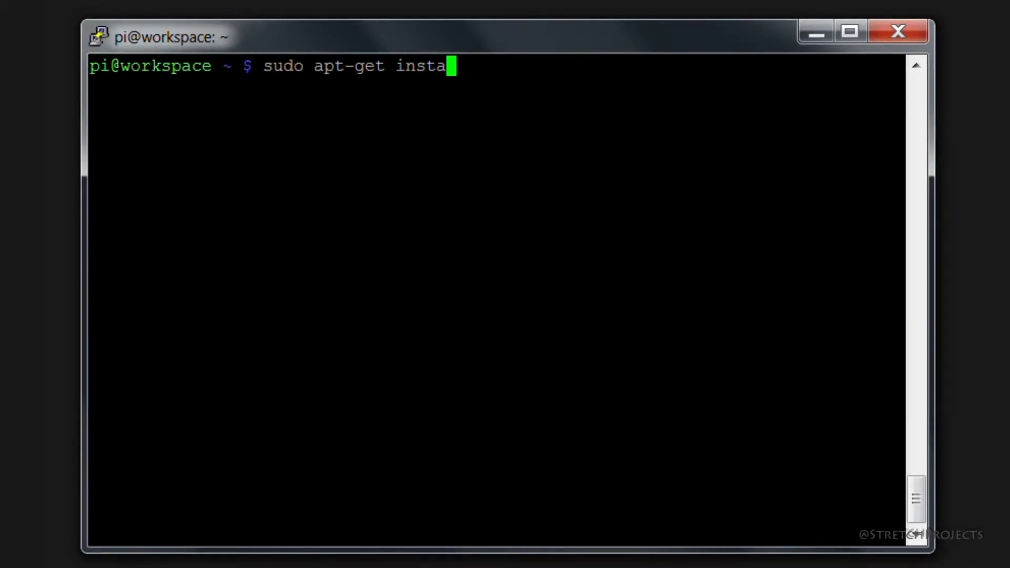
{"action": "type", "text": "ll"}
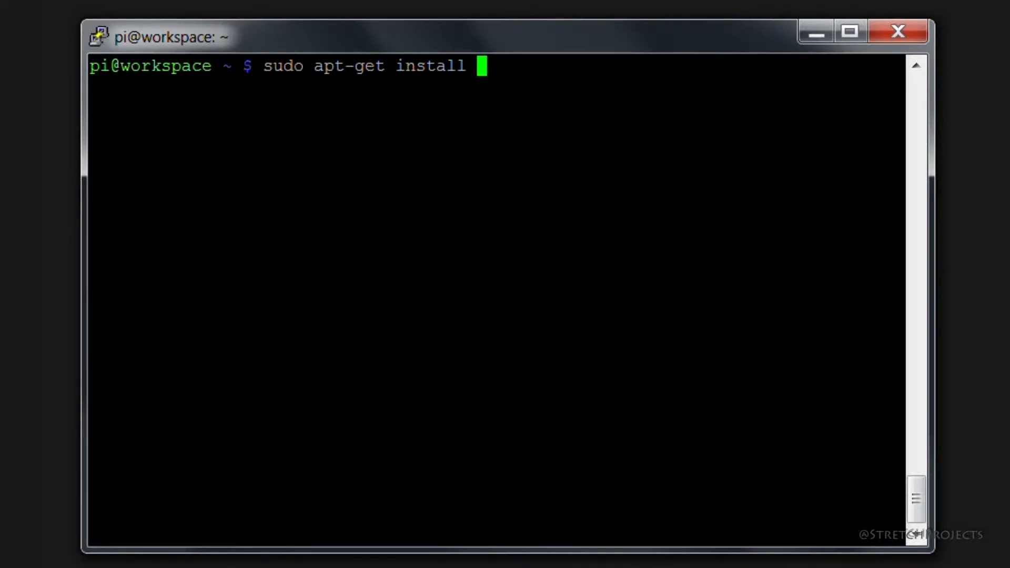
{"action": "type", "text": "php"}
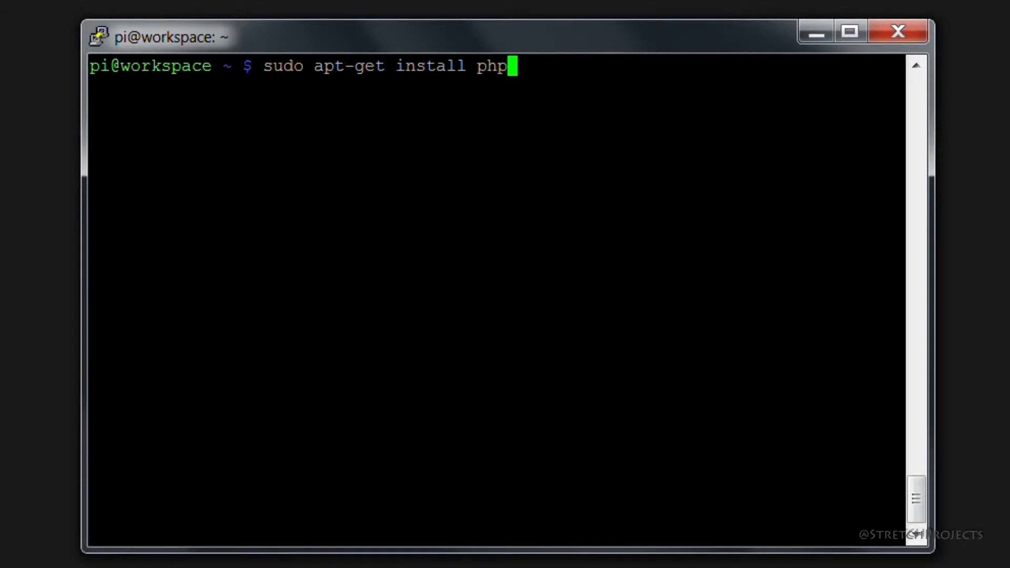
{"action": "type", "text": "5"}
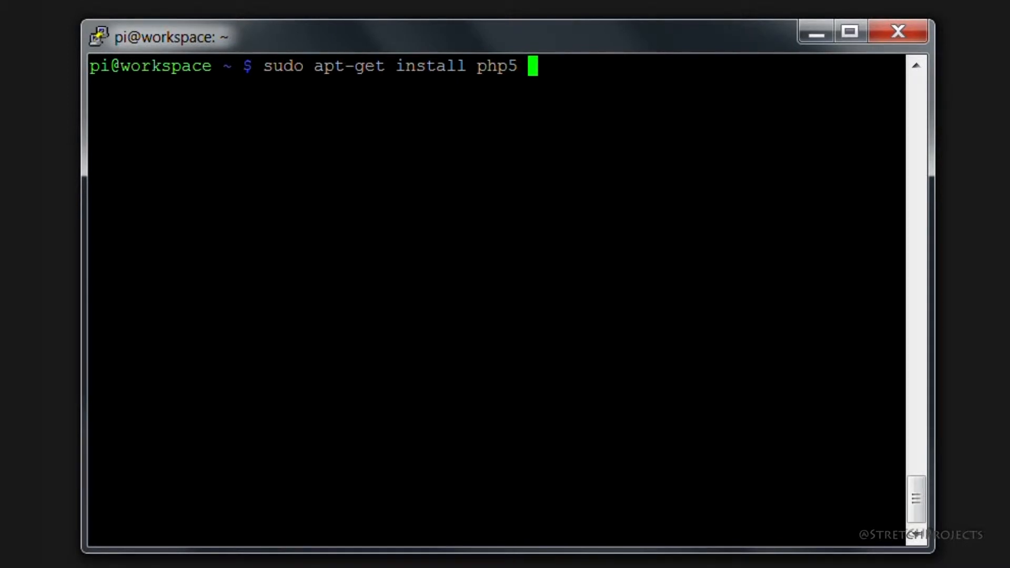
{"action": "type", "text": "php"}
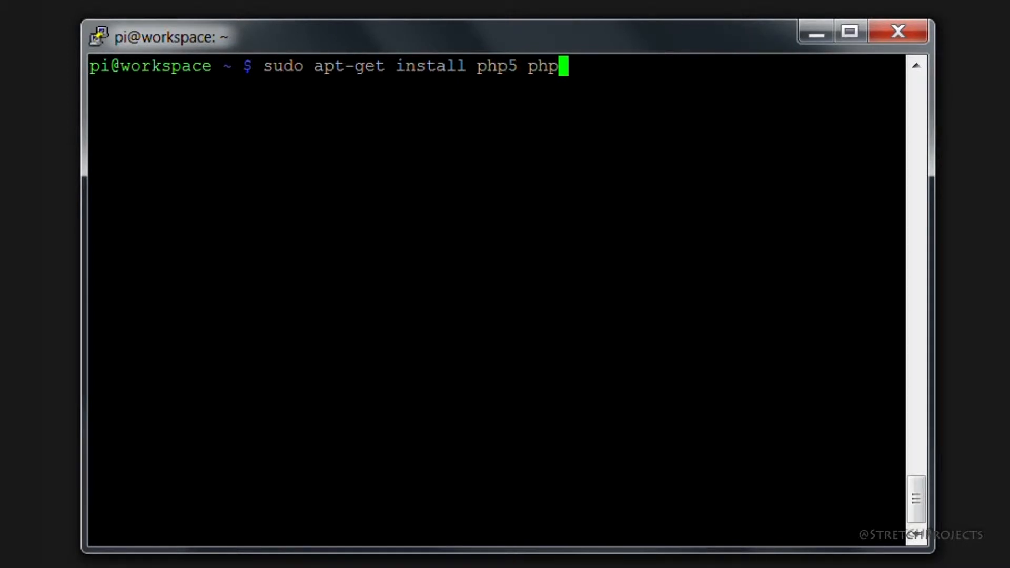
{"action": "type", "text": "5-dev"}
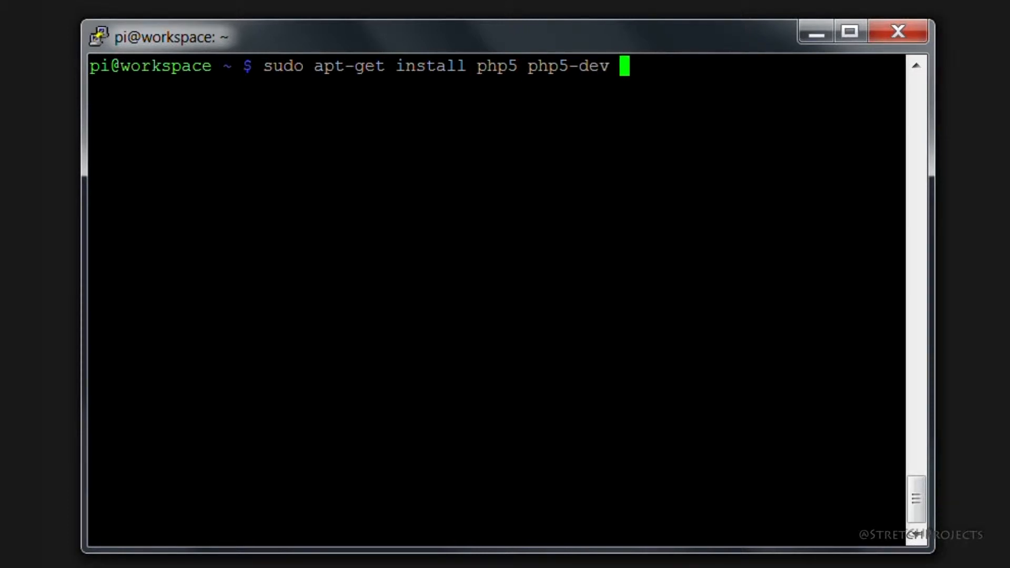
{"action": "type", "text": "php5-c"}
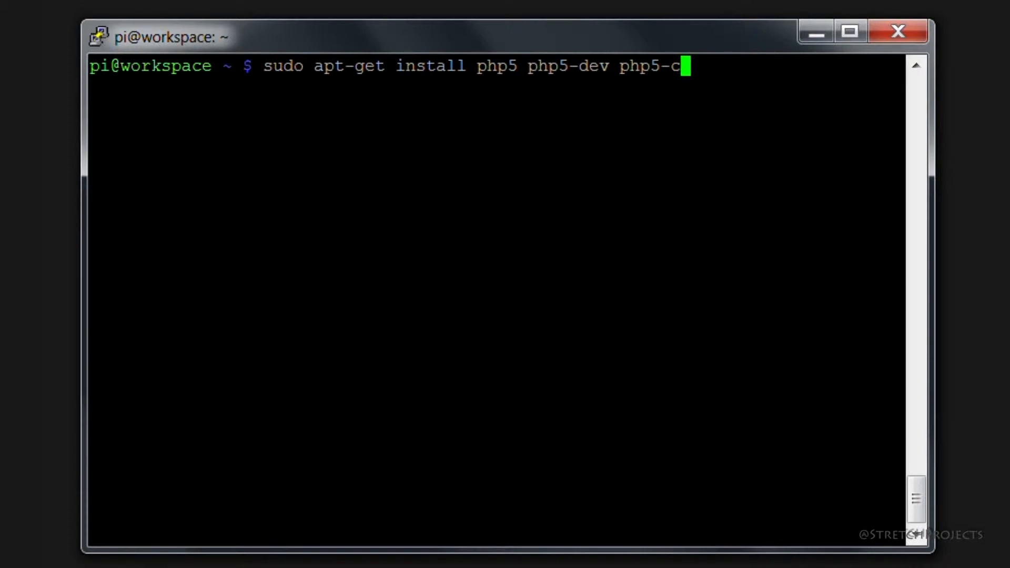
{"action": "type", "text": "url"}
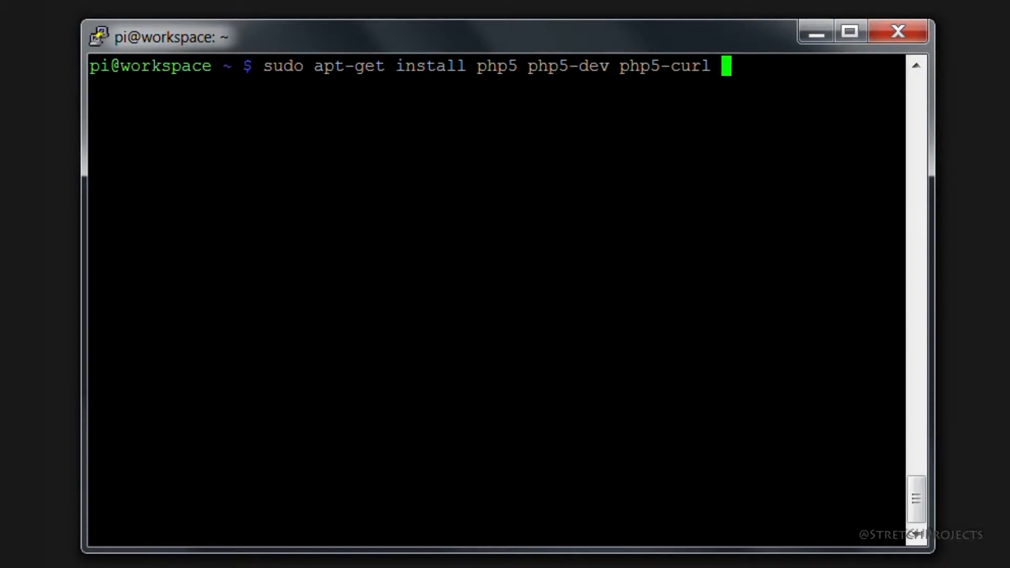
{"action": "type", "text": "libp"}
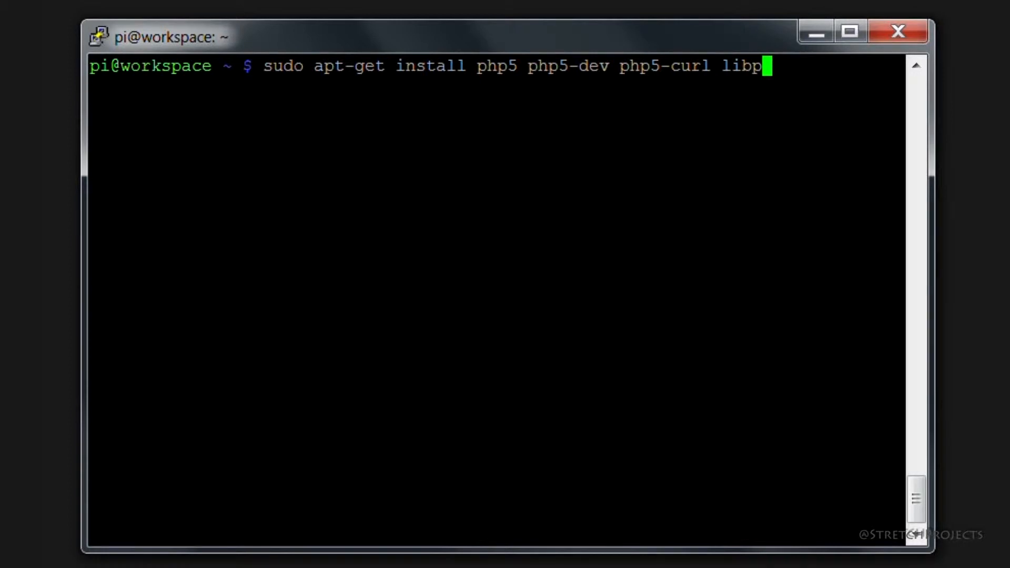
{"action": "type", "text": "cre3"}
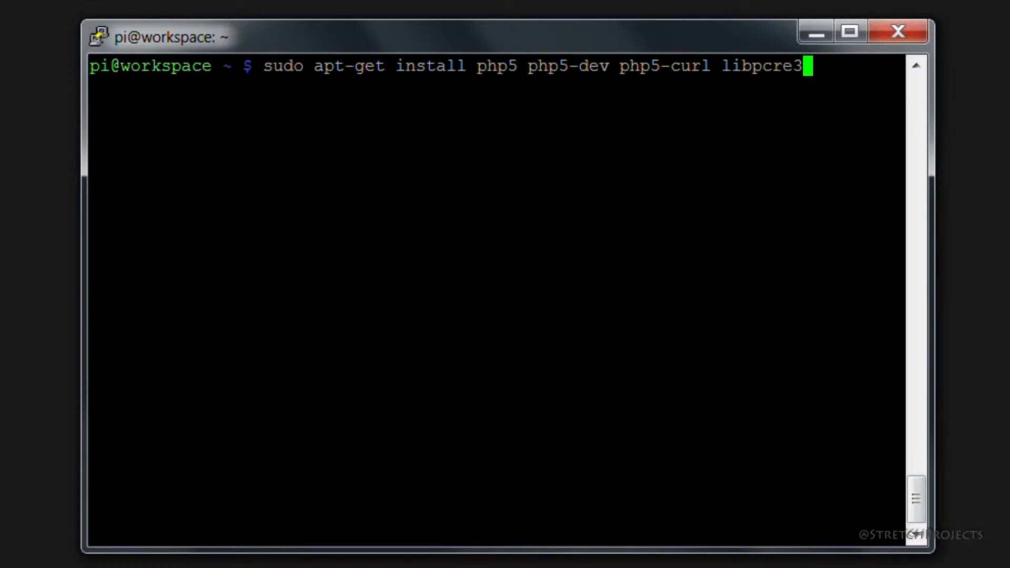
{"action": "type", "text": "-dev"}
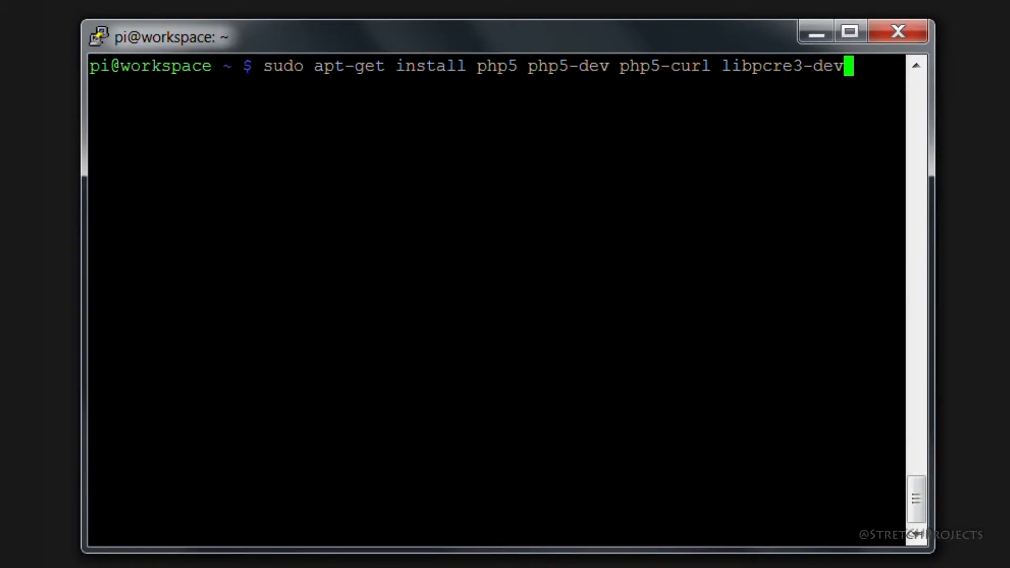
- Run the apt-get command, answer y, and let the PHP5 packages install with Apache's config reloaded
{"action": "key", "text": "Return"}
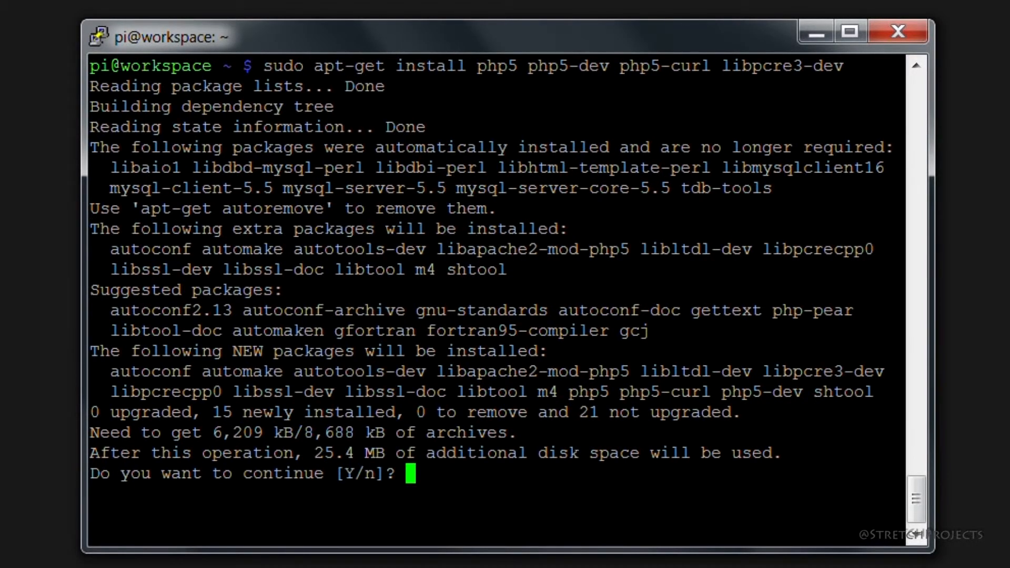
{"action": "type", "text": "y"}
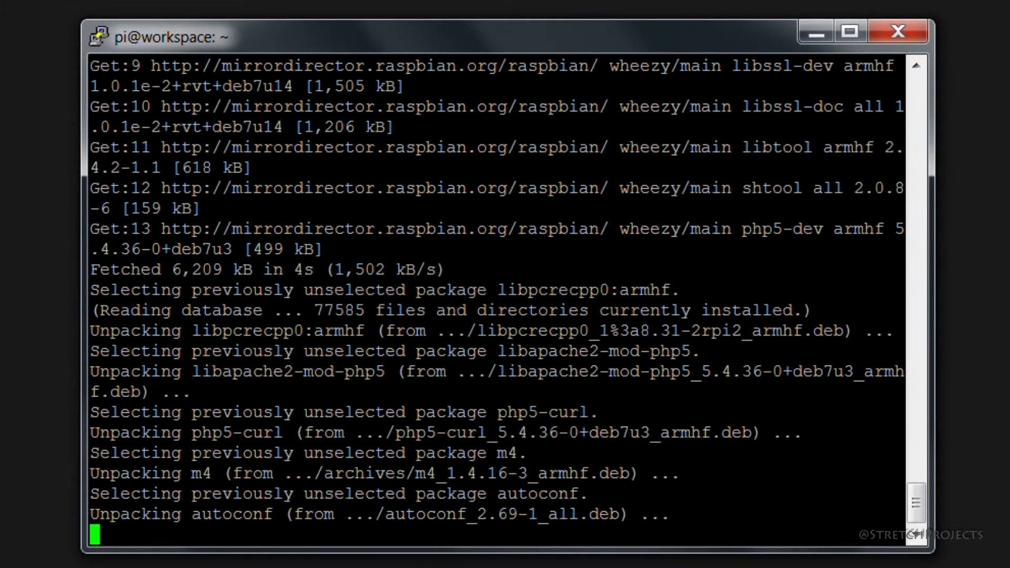
{"action": "scroll", "scroll_direction": "down", "scroll_amount": 3}
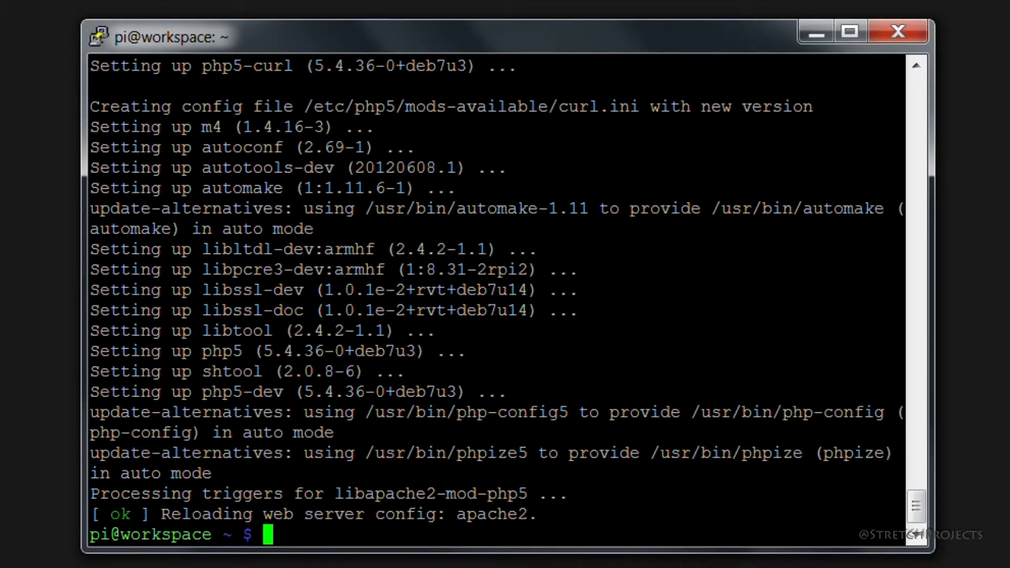
- Run 'sudo apt-get install apache2 libapache2-mod-php5' at the shell prompt
{"action": "type", "text": "sudo"}
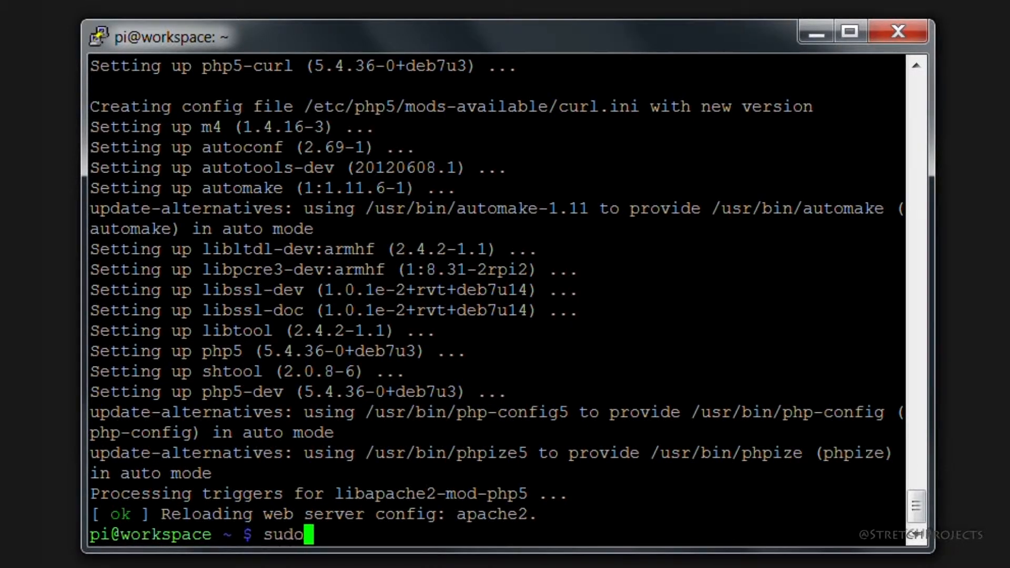
{"action": "type", "text": "aot-get"}
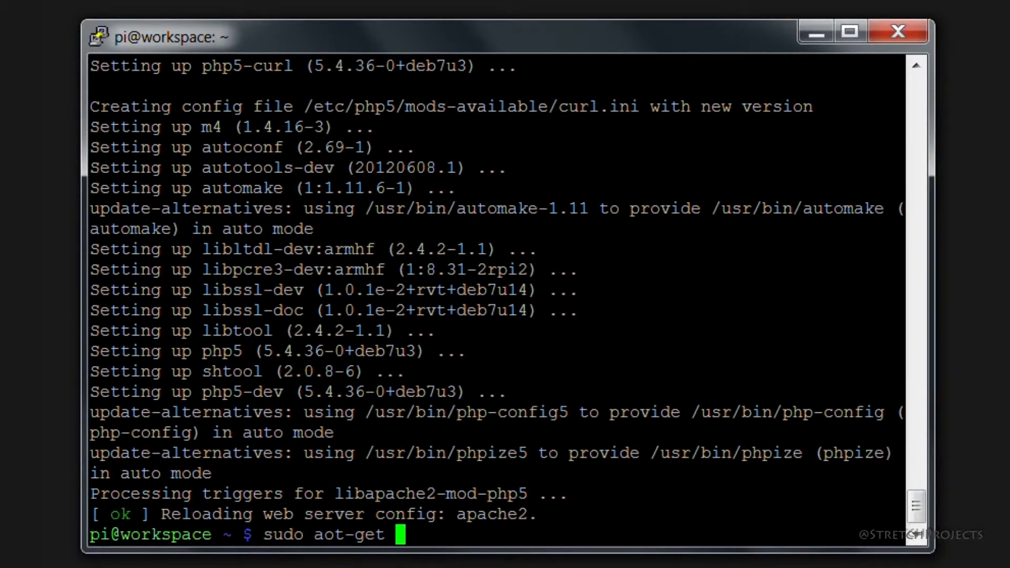
{"action": "type", "text": "install"}
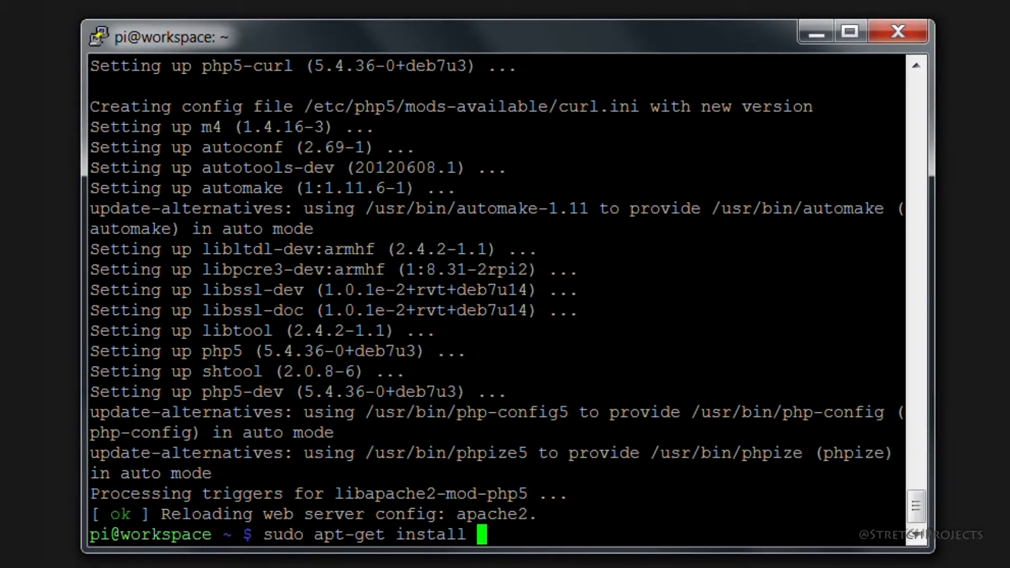
{"action": "type", "text": "apache2"}
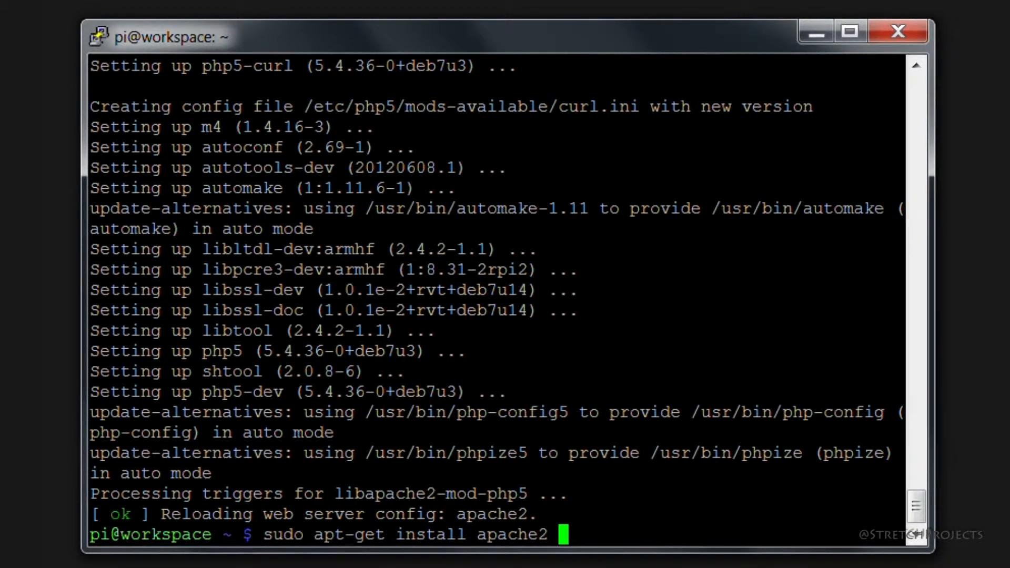
{"action": "type", "text": "libm"}
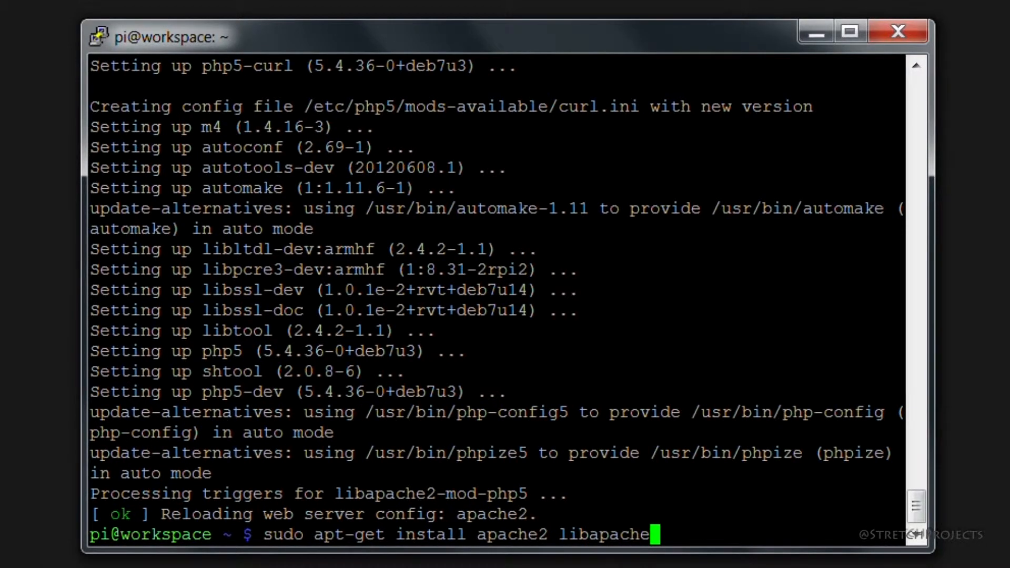
{"action": "type", "text": "2-"}
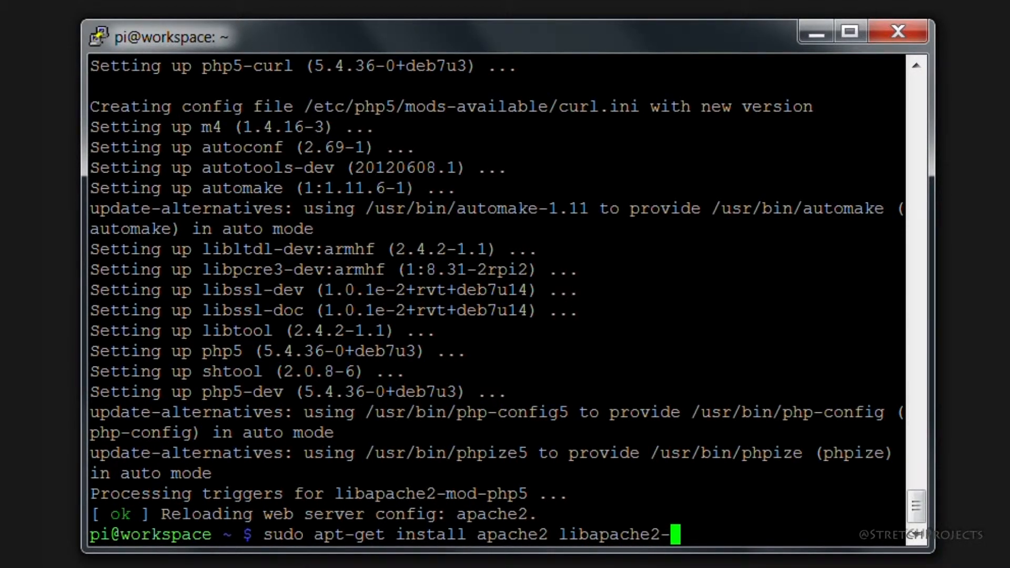
{"action": "type", "text": "mod-ph"}
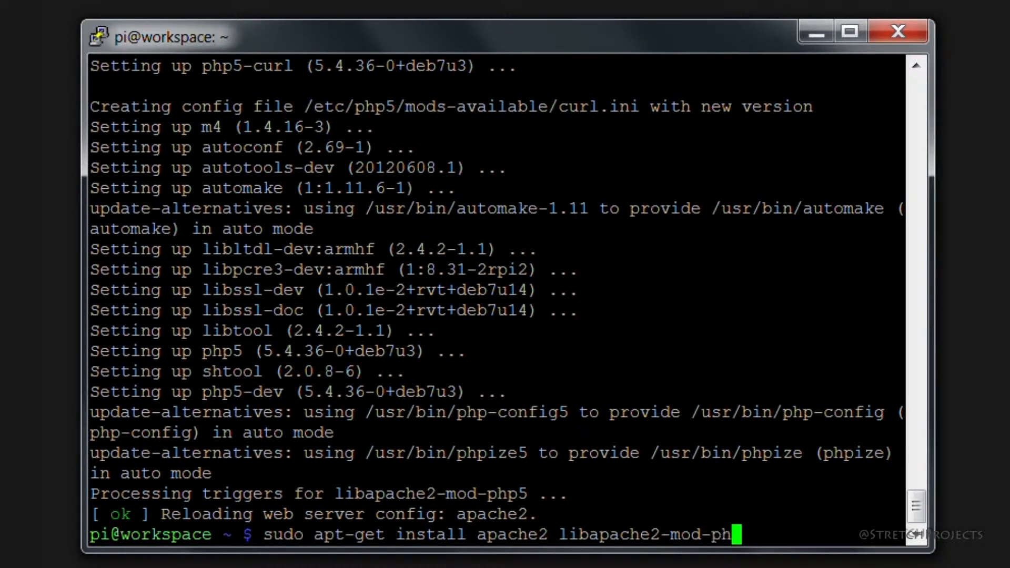
{"action": "key", "text": "Return"}
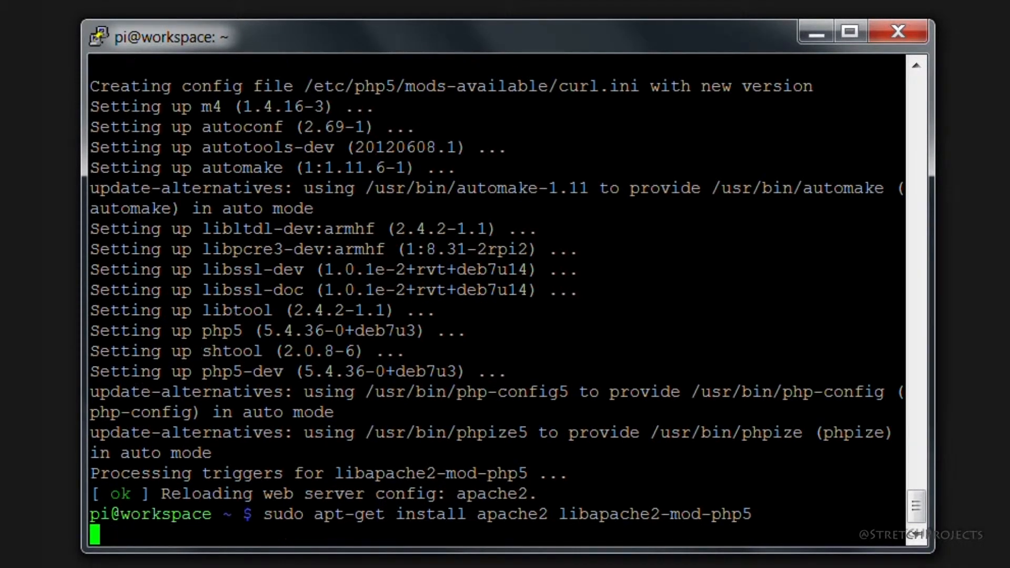
- Answer y at the continue prompt and let apache2 finish unpacking and setting up
{"action": "key", "text": "Return"}
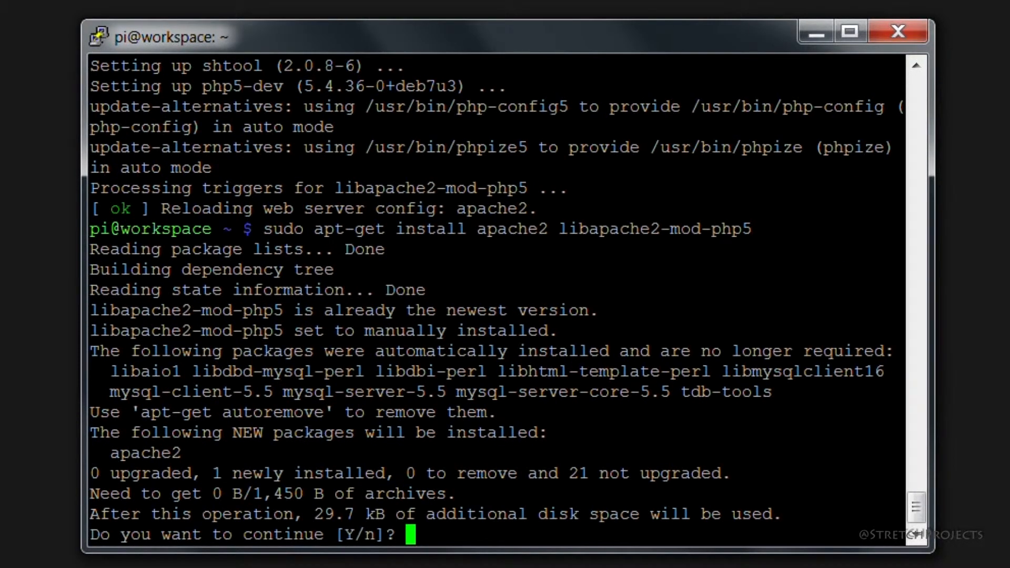
{"action": "type", "text": "y"}
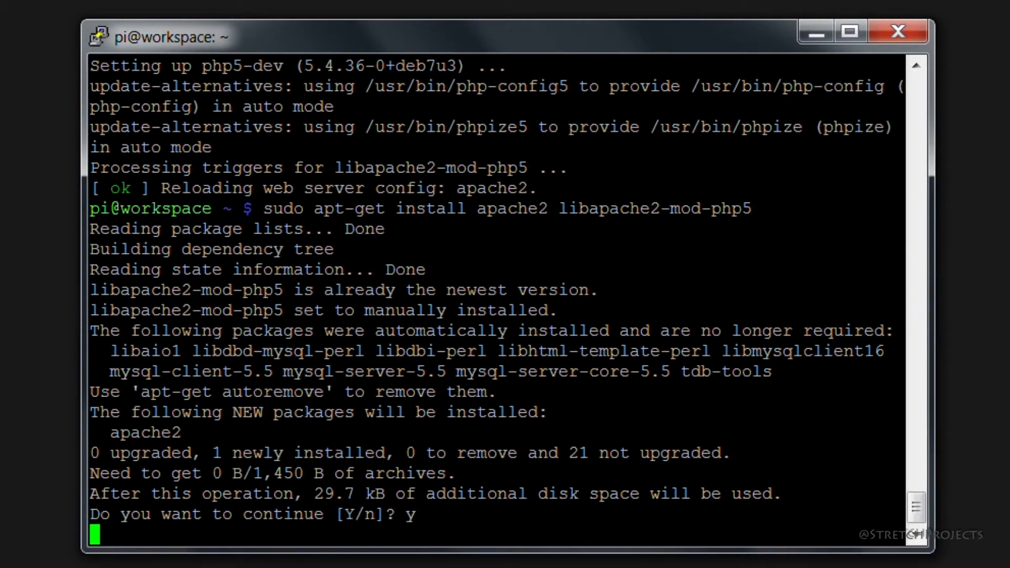
{"action": "key", "text": "Return"}
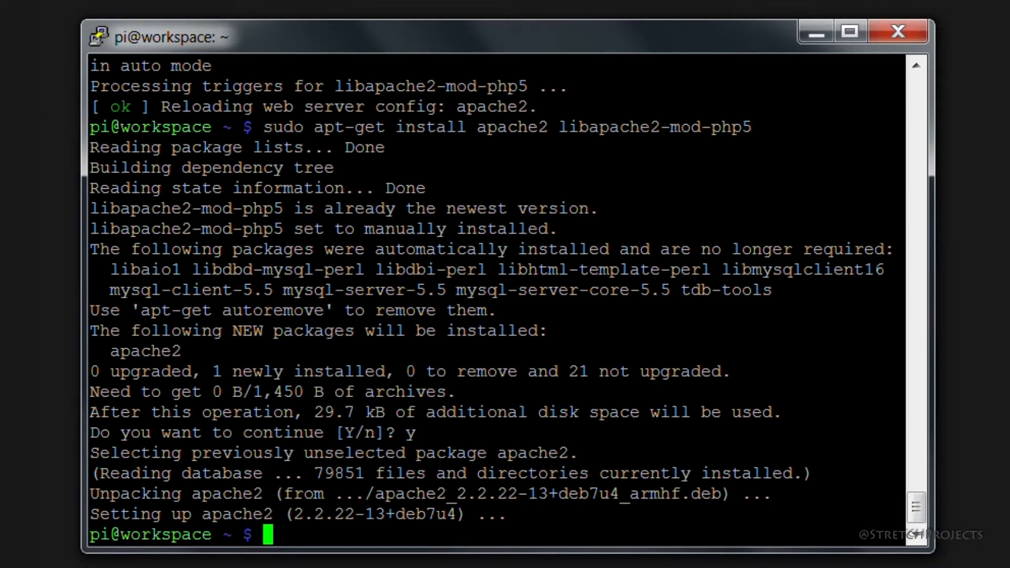
- Run 'sudo apt-get install mysql-server php5-mysql' to begin installing MySQL and its PHP module
{"action": "type", "text": "sudo ap"}
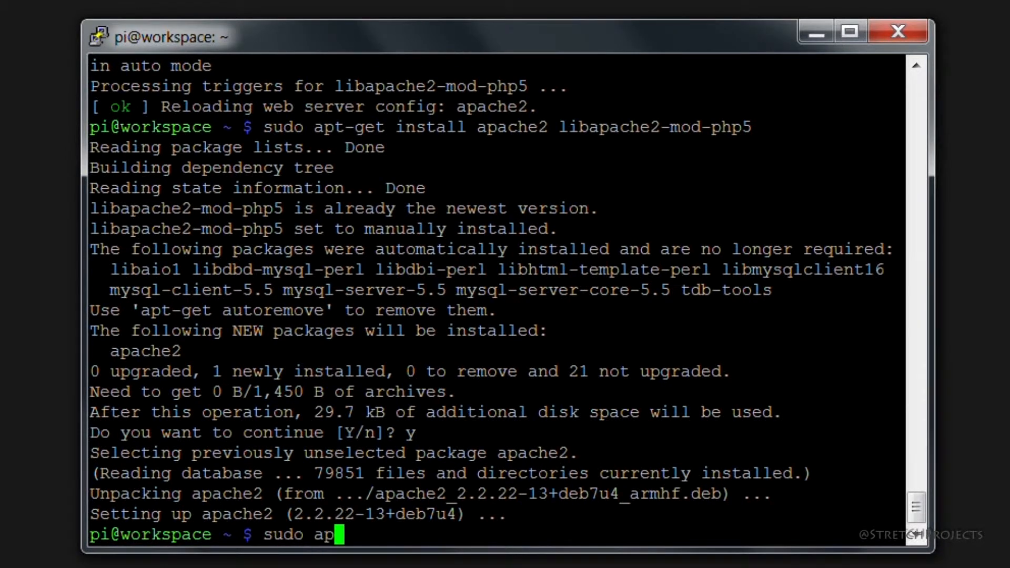
{"action": "type", "text": "t-get"}
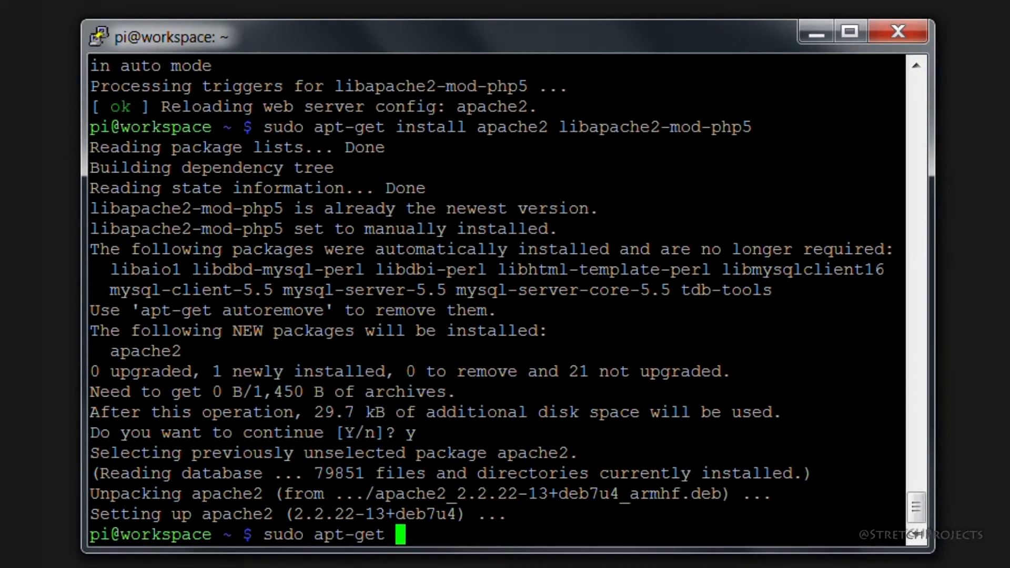
{"action": "type", "text": "install"}
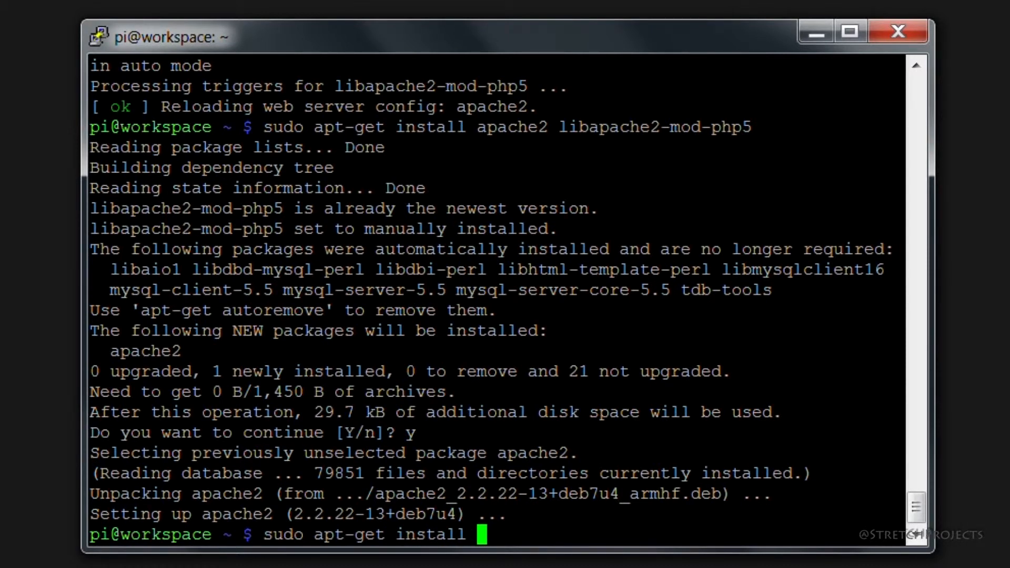
{"action": "type", "text": "mysql-serv"}
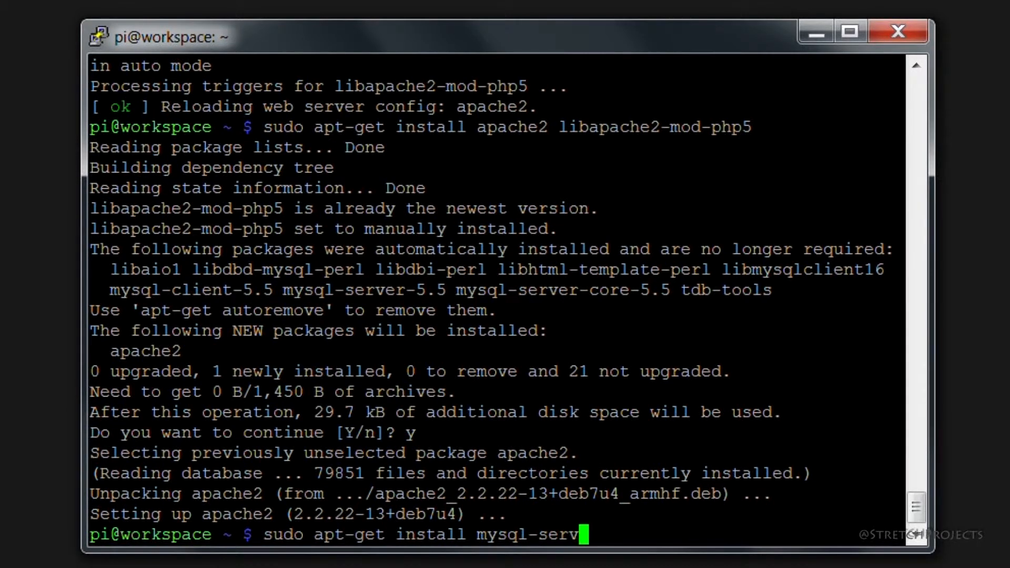
{"action": "type", "text": "er"}
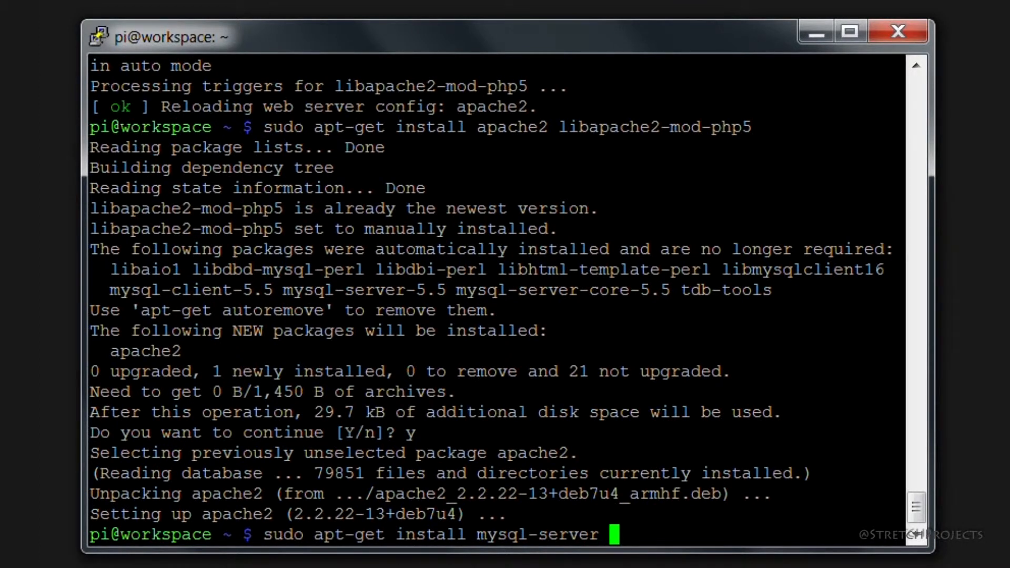
{"action": "type", "text": "php"}
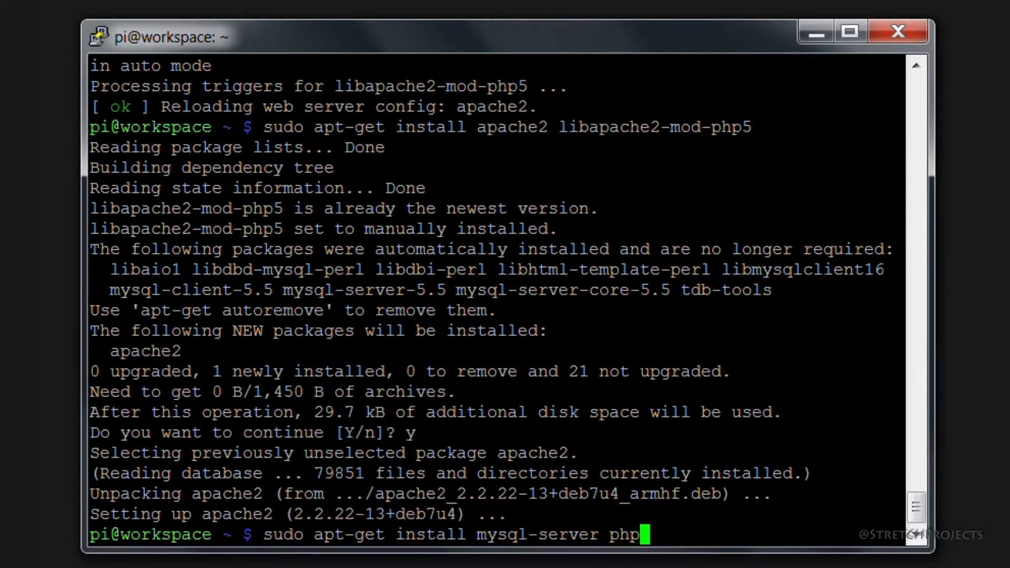
{"action": "type", "text": "5-mysql"}
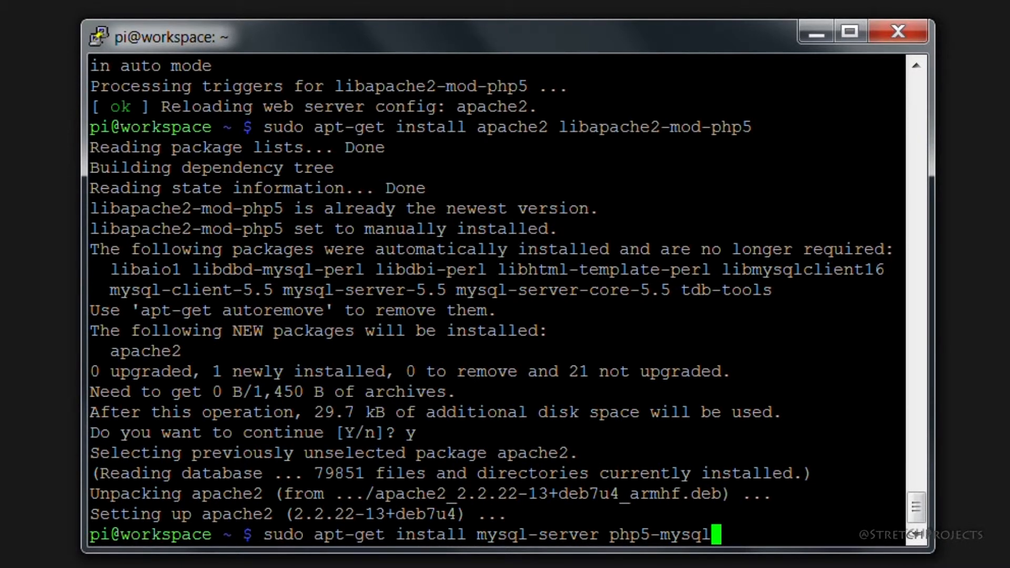
{"action": "key", "text": "Return"}
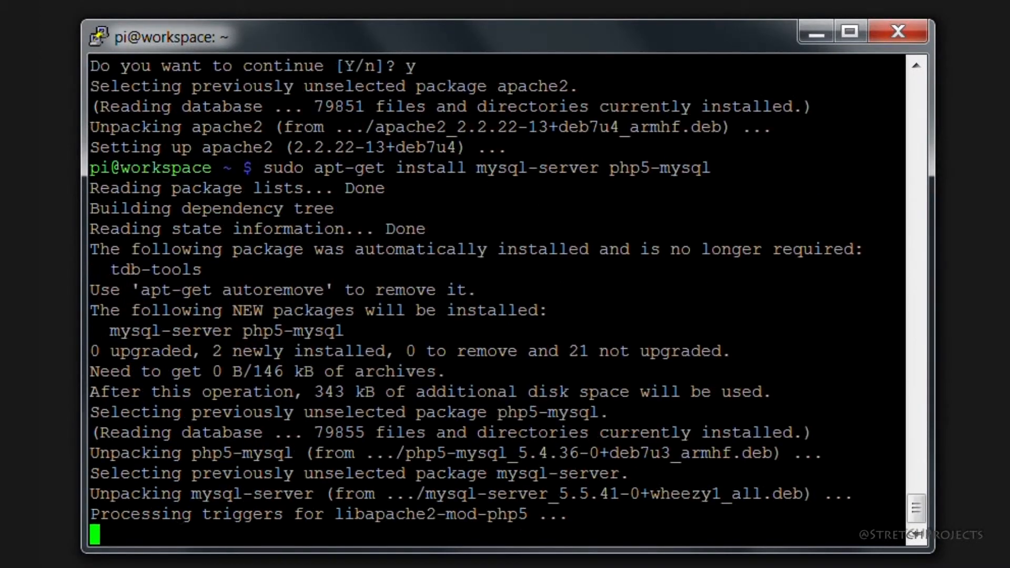
- View the Pi's Apache 2.2.22 'Index of /' listing in Chrome
{"action": "scroll", "scroll_direction": "down", "scroll_amount": 3}
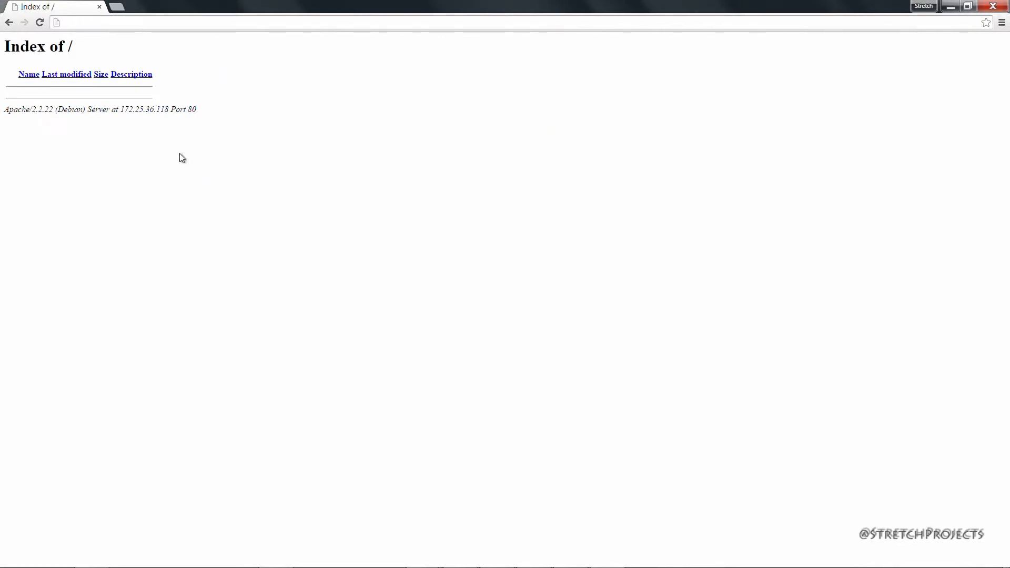
{"action": "mouse_move", "coordinate": [156, 158]}
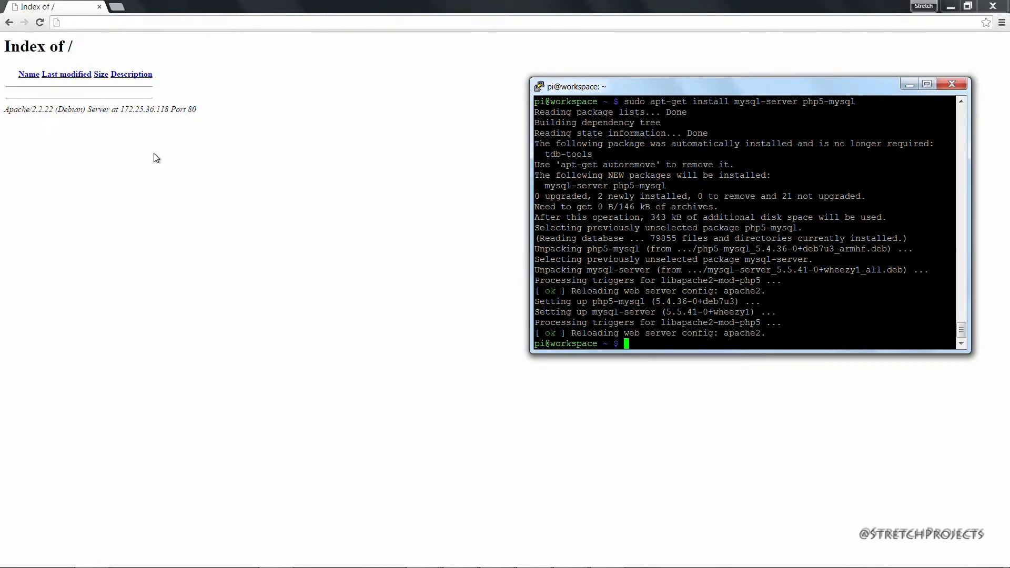
- Change into /var/www, list its (empty) contents, and compose 'nano index.php' at the prompt
{"action": "type", "text": "cd"}
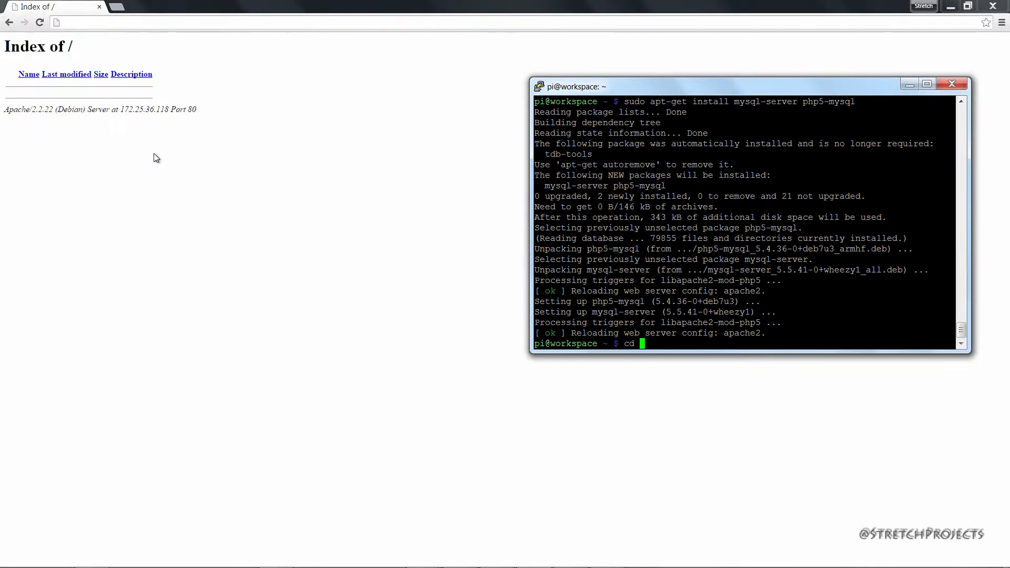
{"action": "type", "text": "/va"}
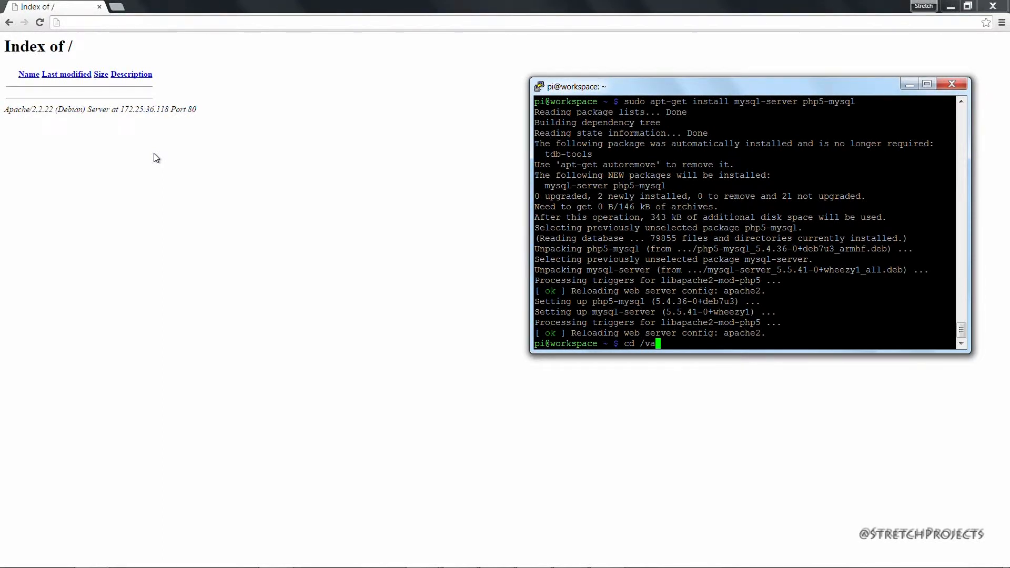
{"action": "type", "text": "r/www"}
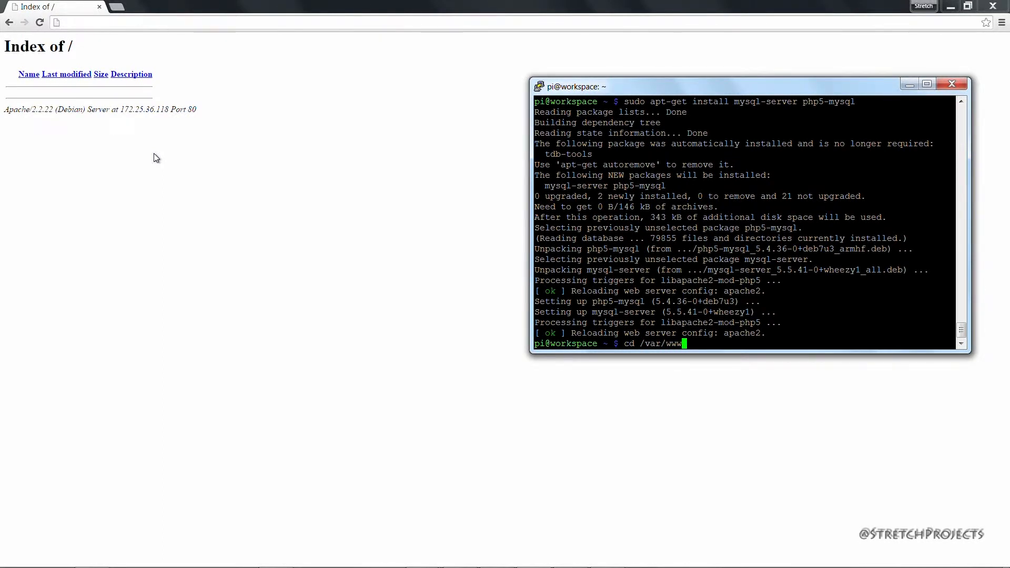
{"action": "key", "text": "Return"}
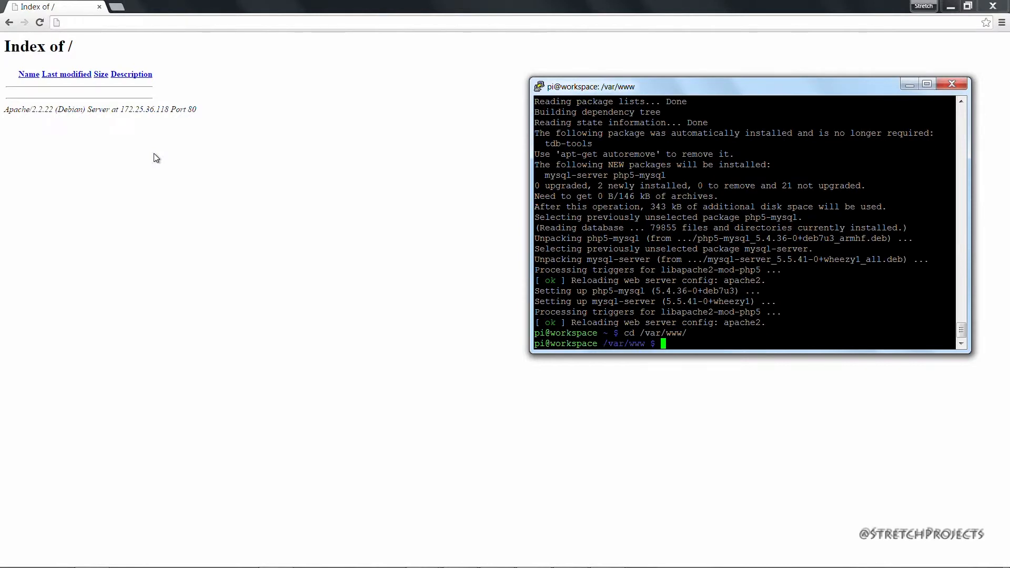
{"action": "type", "text": "ls"}
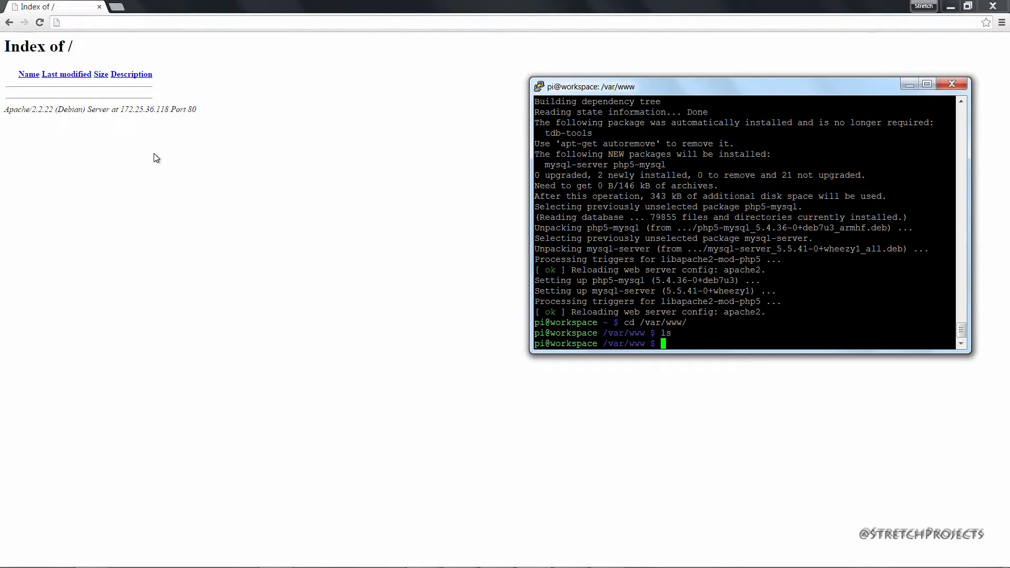
{"action": "type", "text": "nano"}
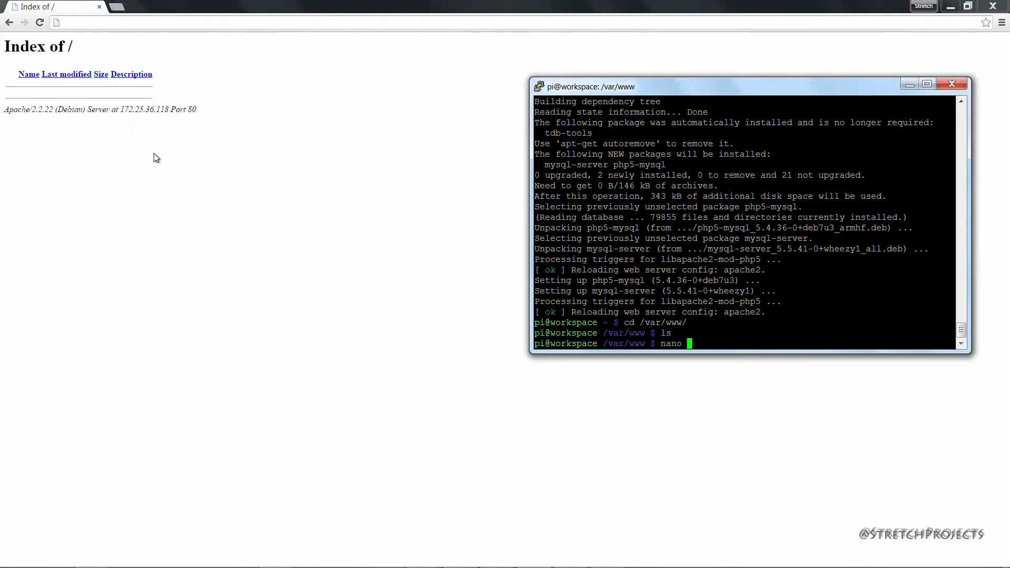
{"action": "type", "text": "index.php"}
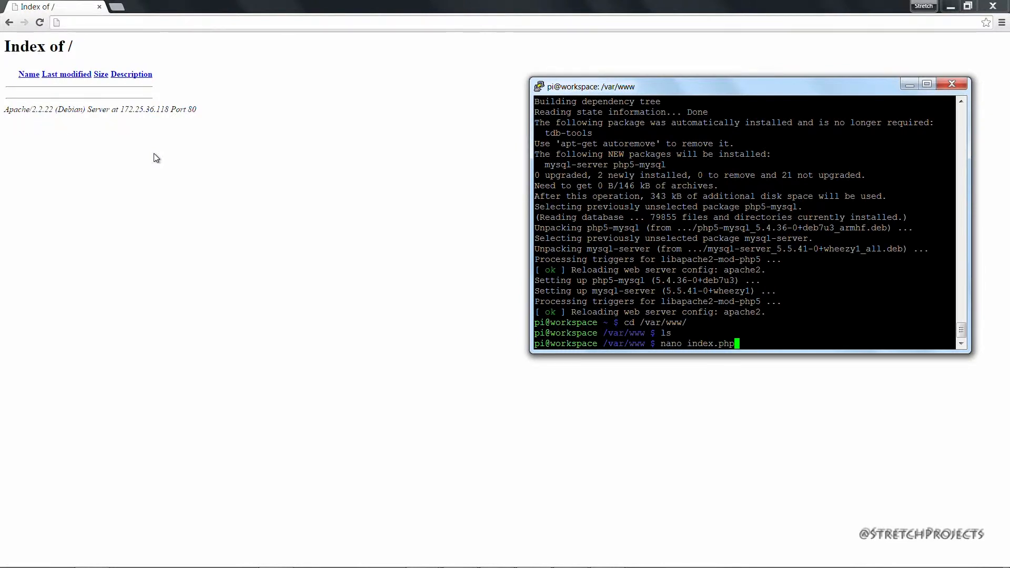
- Draft index.php in nano with '<?php php_info();', then leave the editor without saving
{"action": "key", "text": "Return"}
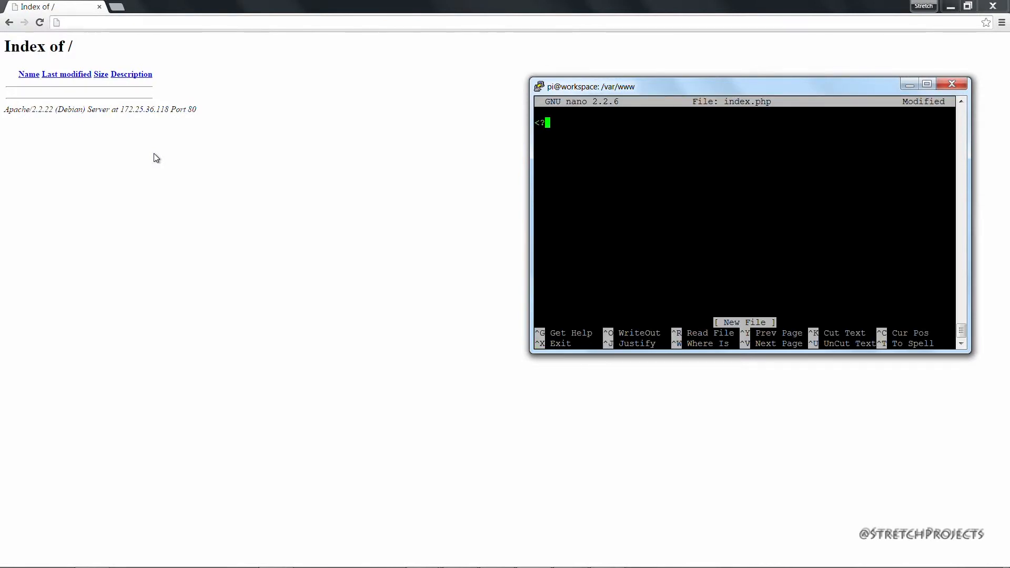
{"action": "type", "text": "php"}
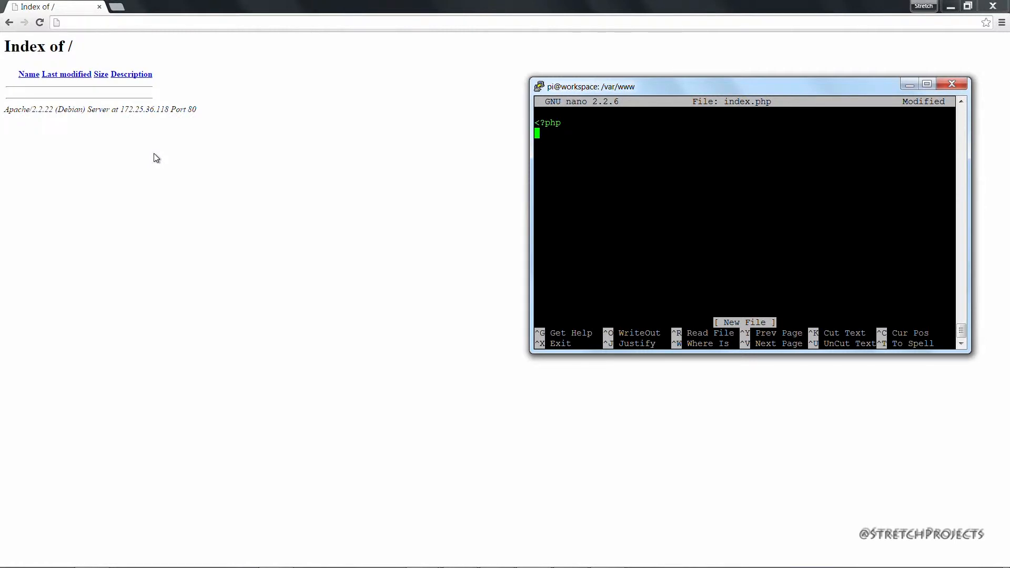
{"action": "type", "text": "php_in"}
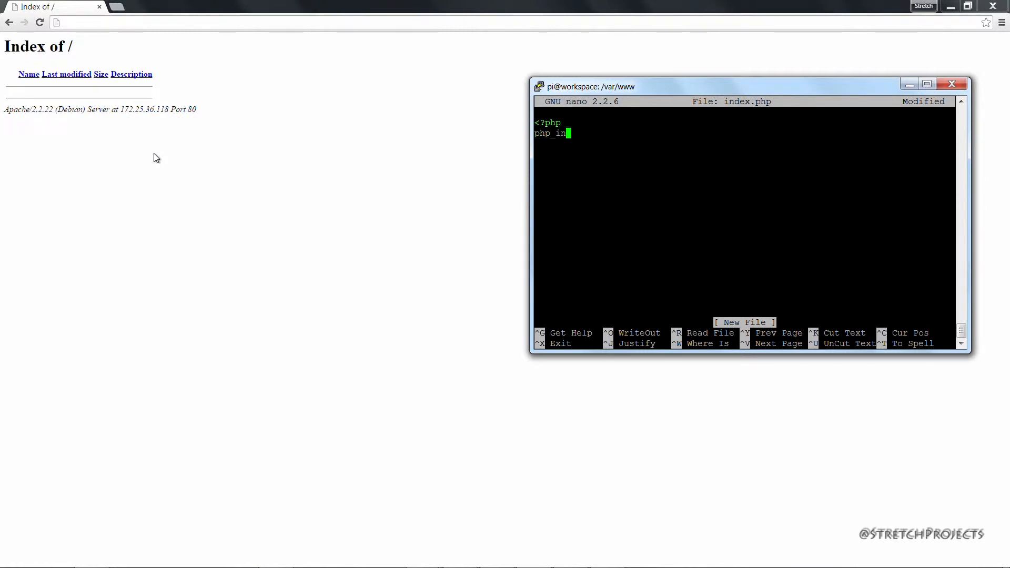
{"action": "type", "text": "fo();"}
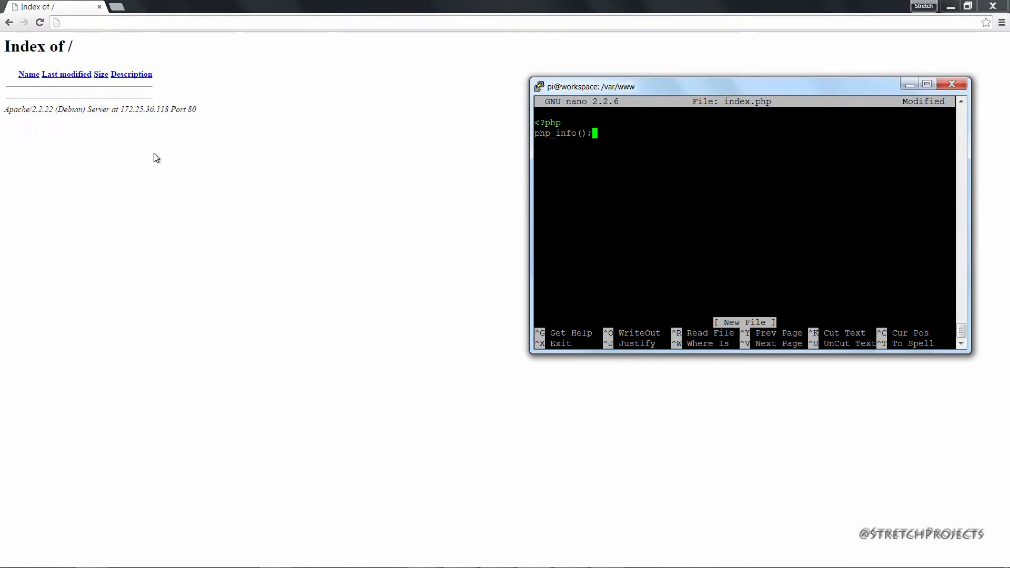
{"action": "key", "text": "ctrl+x"}
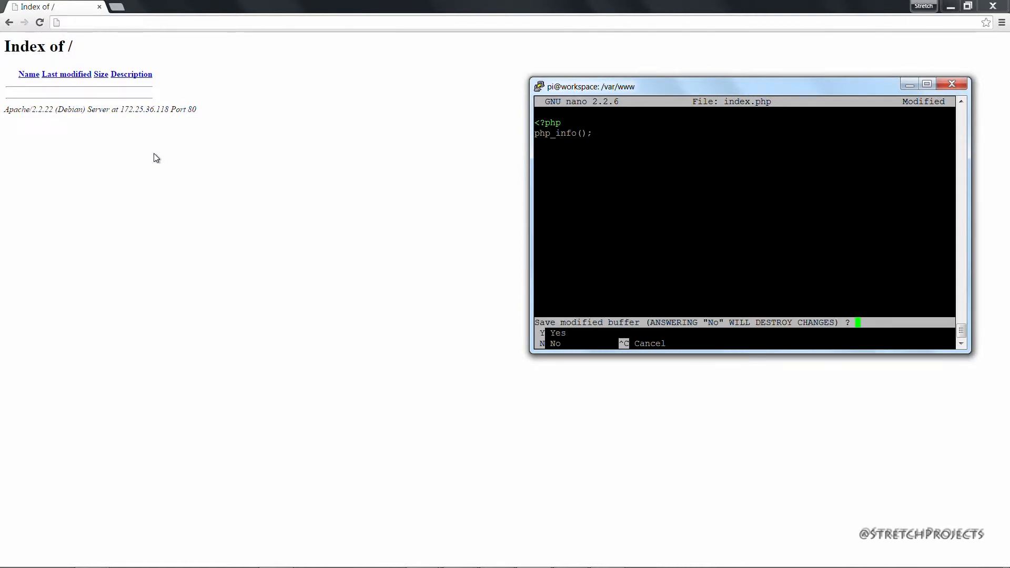
{"action": "key", "text": "y"}
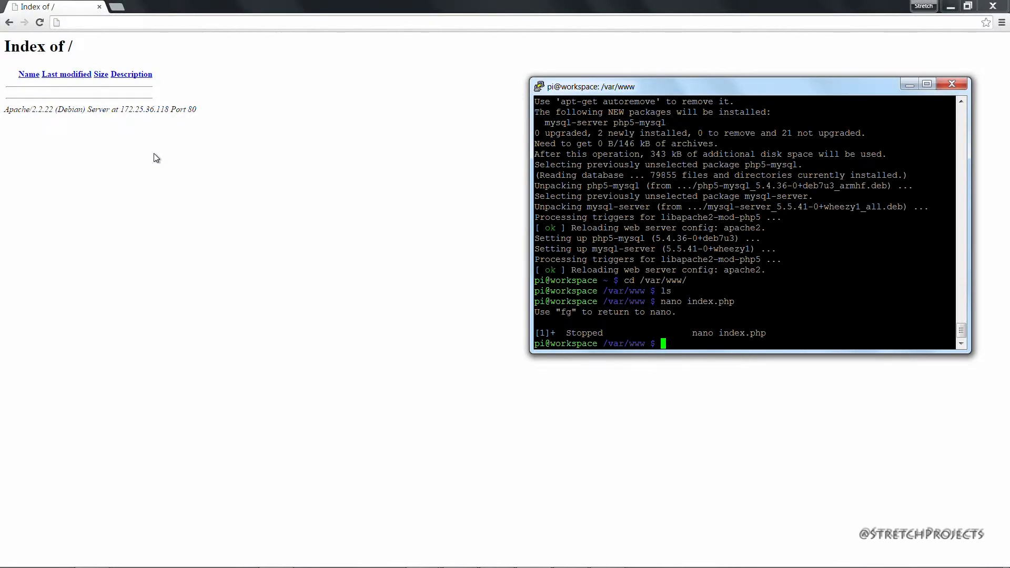
- Reopen index.php with sudo nano, write '<?php php_info();' into it, and save the changes
{"action": "type", "text": "nano index.php"}
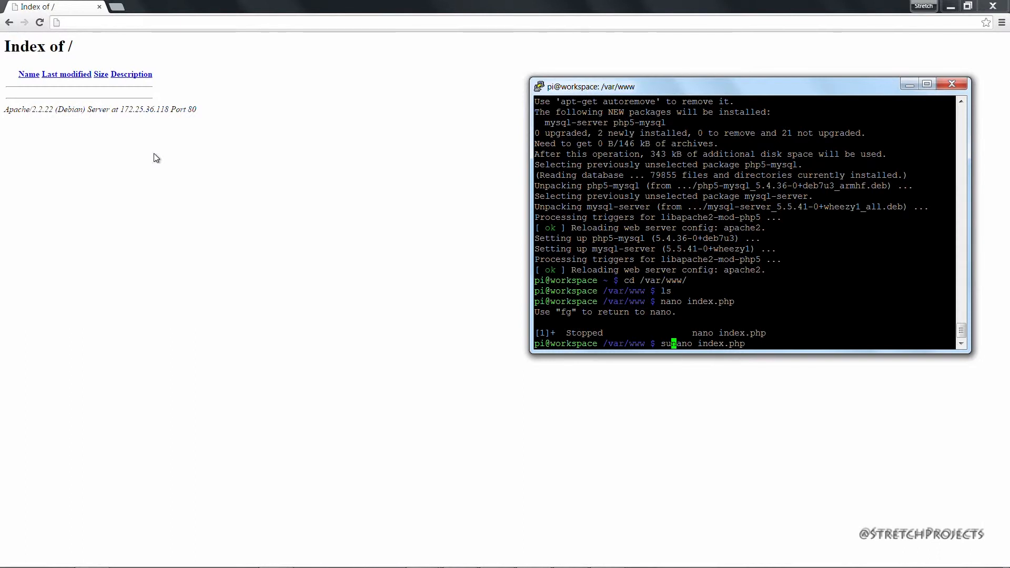
{"action": "key", "text": "Return"}
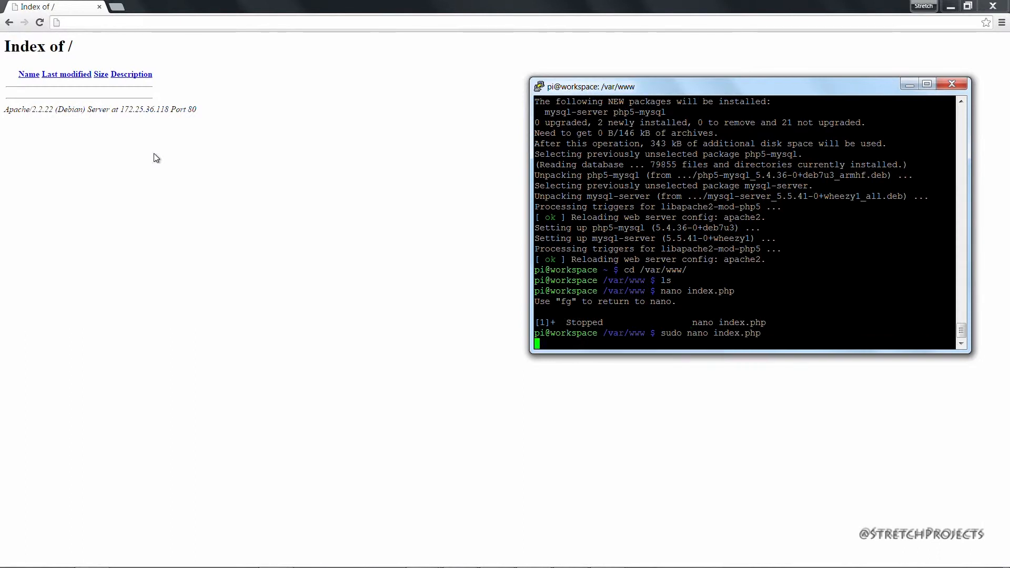
{"action": "key", "text": "Return"}
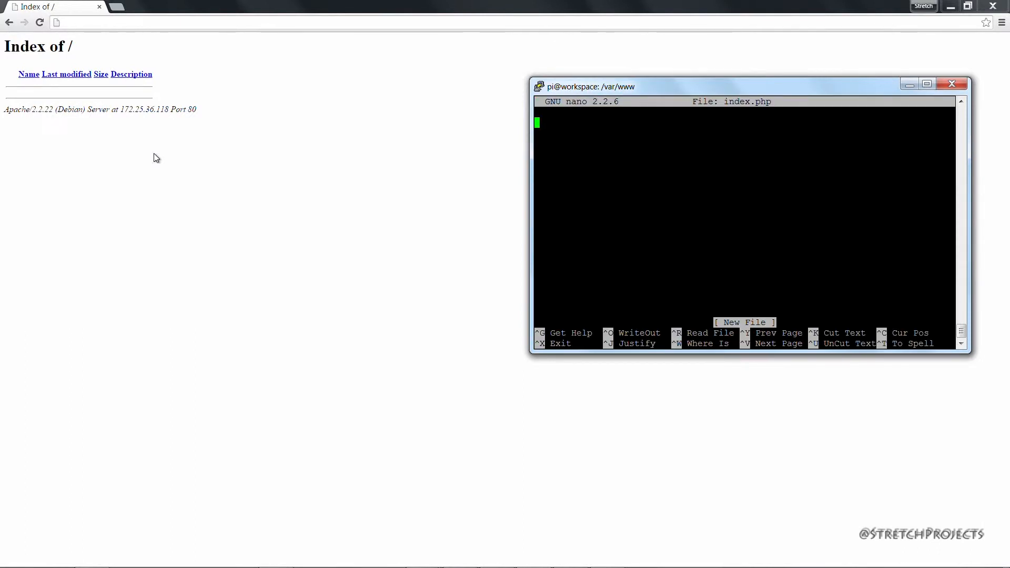
{"action": "type", "text": "<?php"}
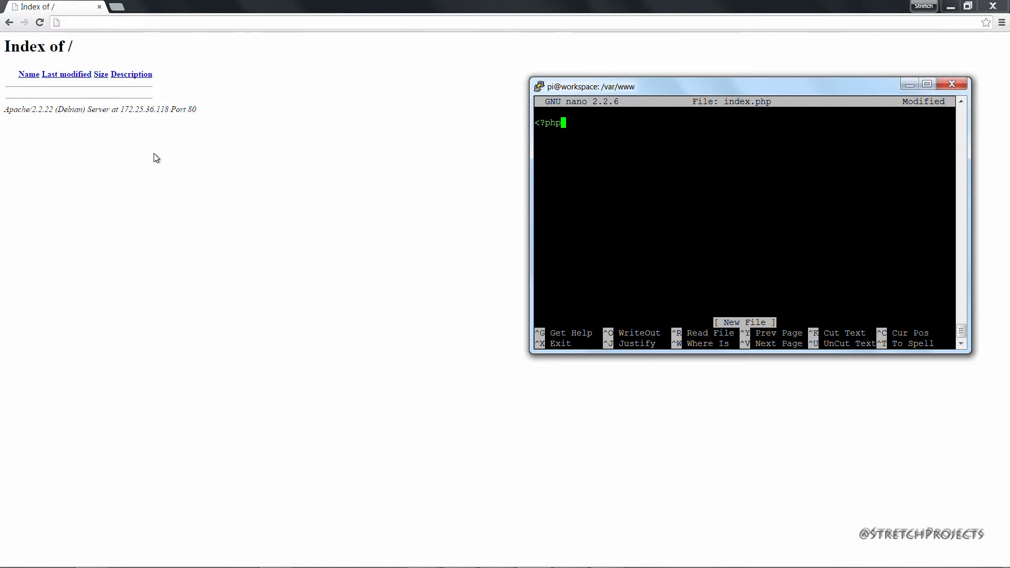
{"action": "type", "text": "php"}
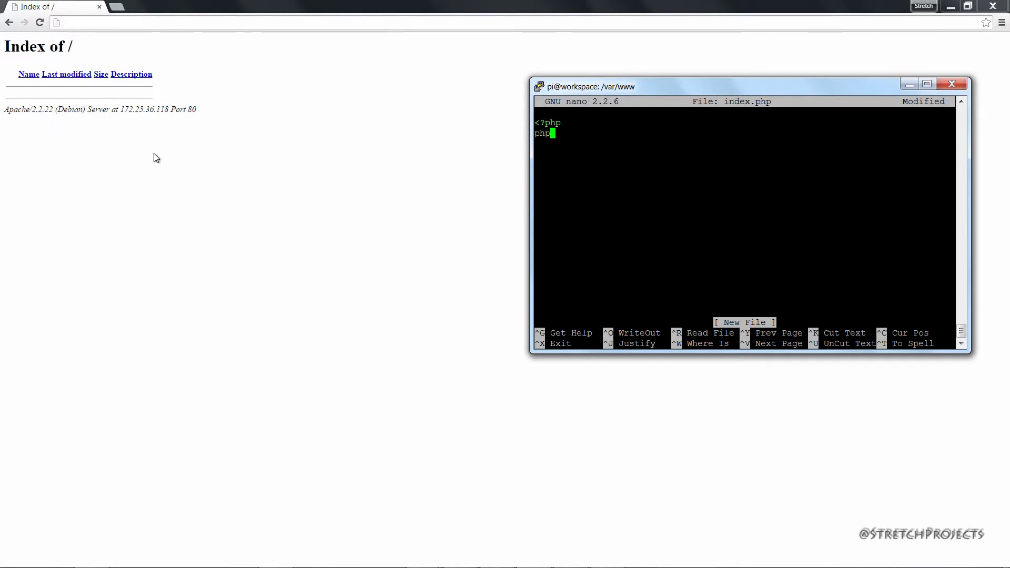
{"action": "type", "text": "_info();"}
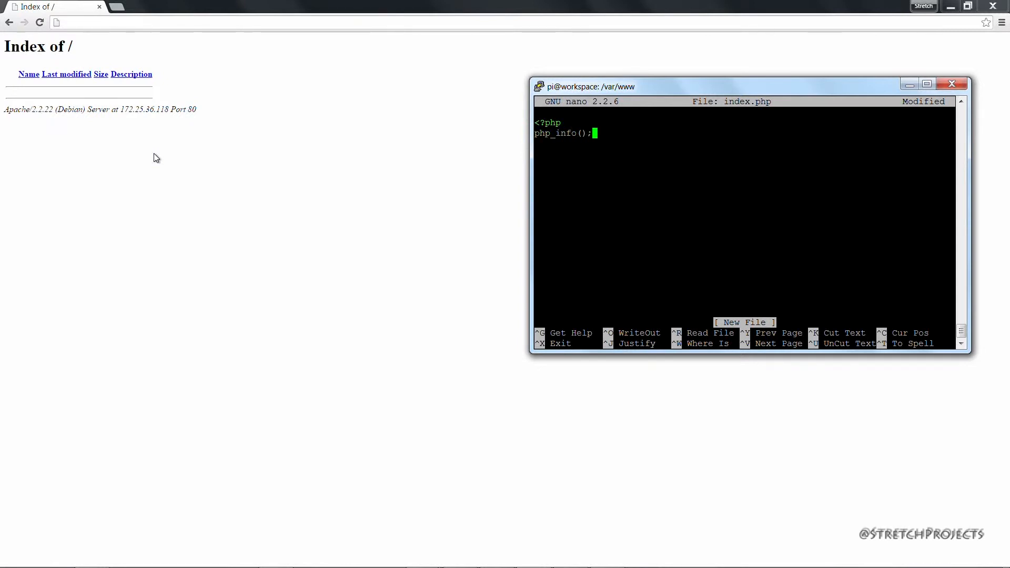
{"action": "key", "text": "ctrl+x"}
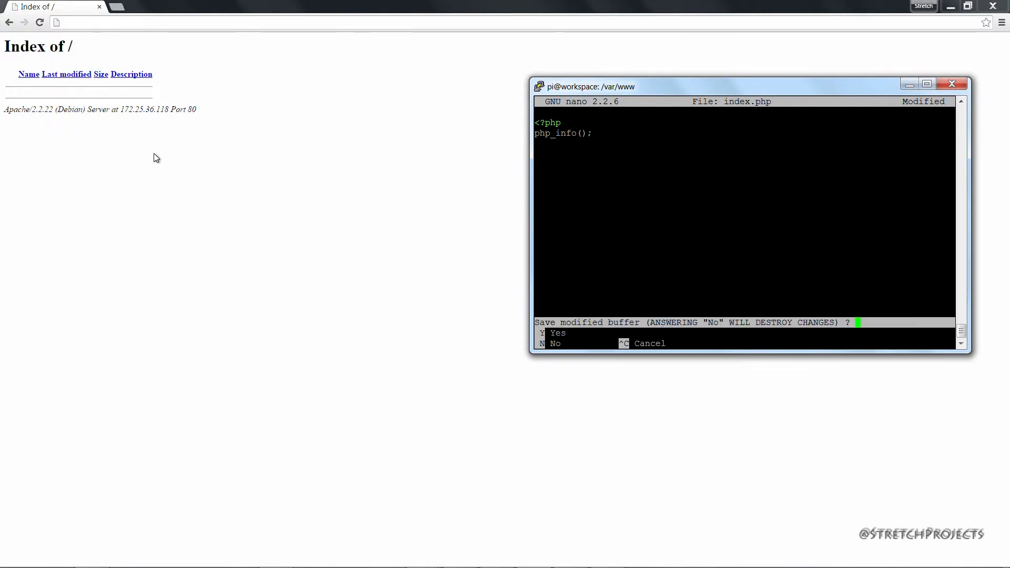
{"action": "key", "text": "n"}
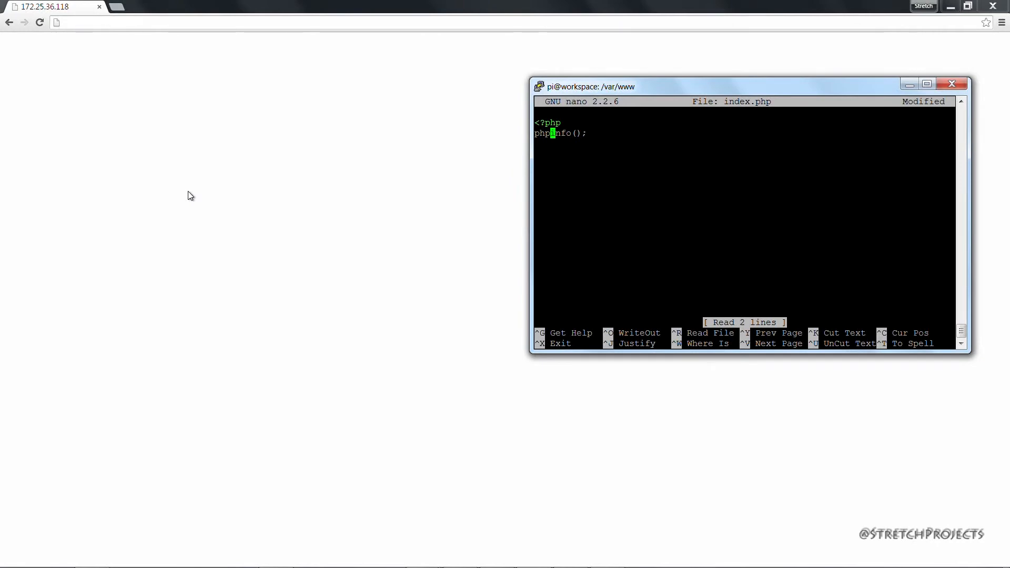
- Reload the Pi's address in Chrome to show the PHP Version 5.4.36 info page
{"action": "key", "text": "ctrl+x"}
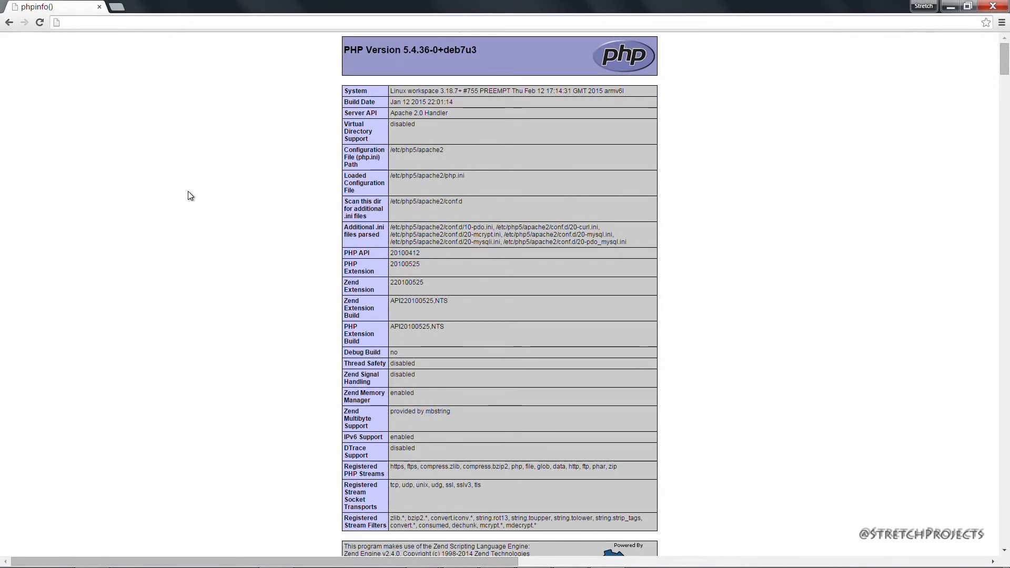
{"action": "mouse_move", "coordinate": [286, 269]}
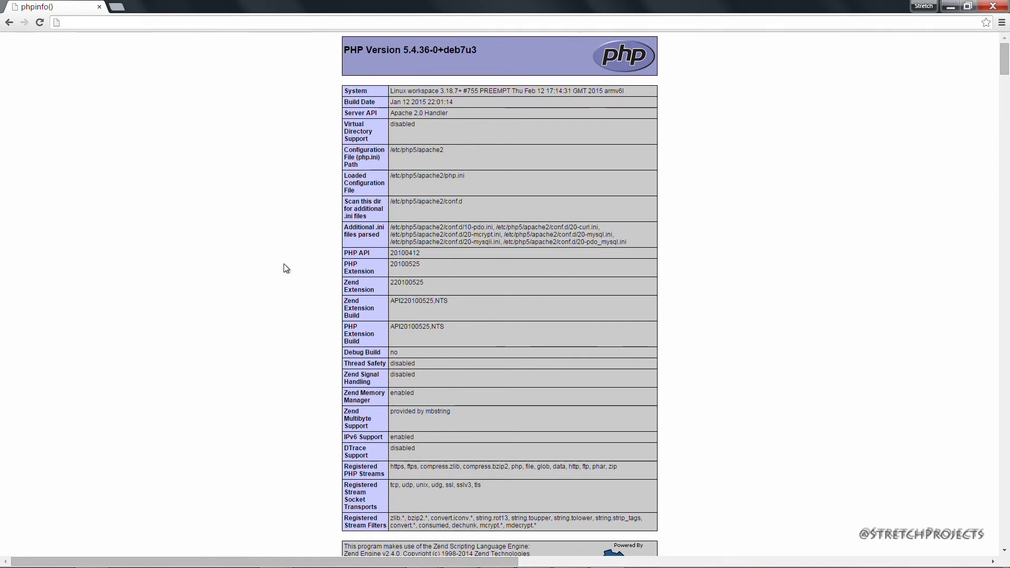
{"action": "mouse_move", "coordinate": [268, 233]}
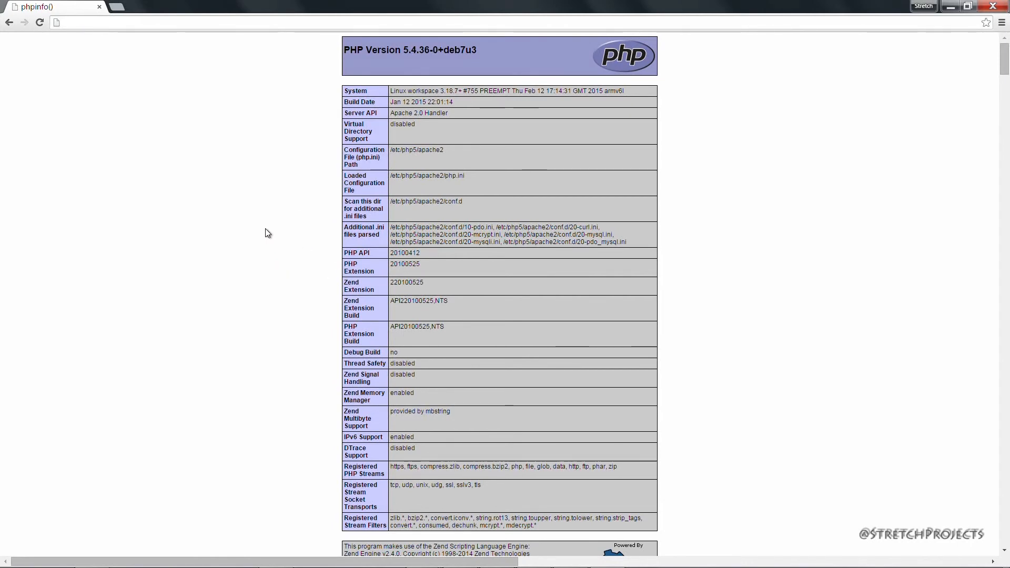
{"action": "mouse_move", "coordinate": [208, 220]}
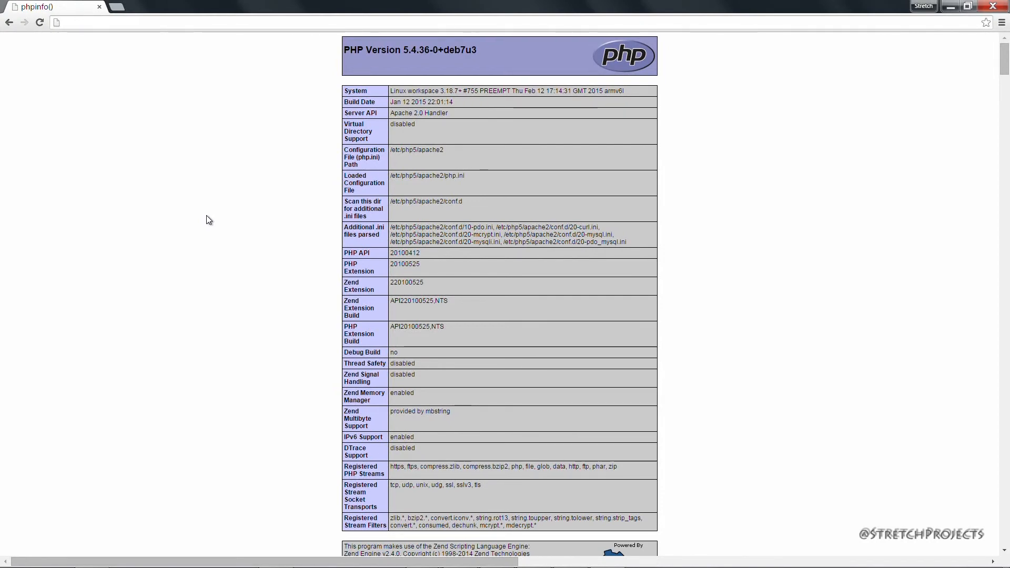
{"action": "mouse_move", "coordinate": [142, 395]}
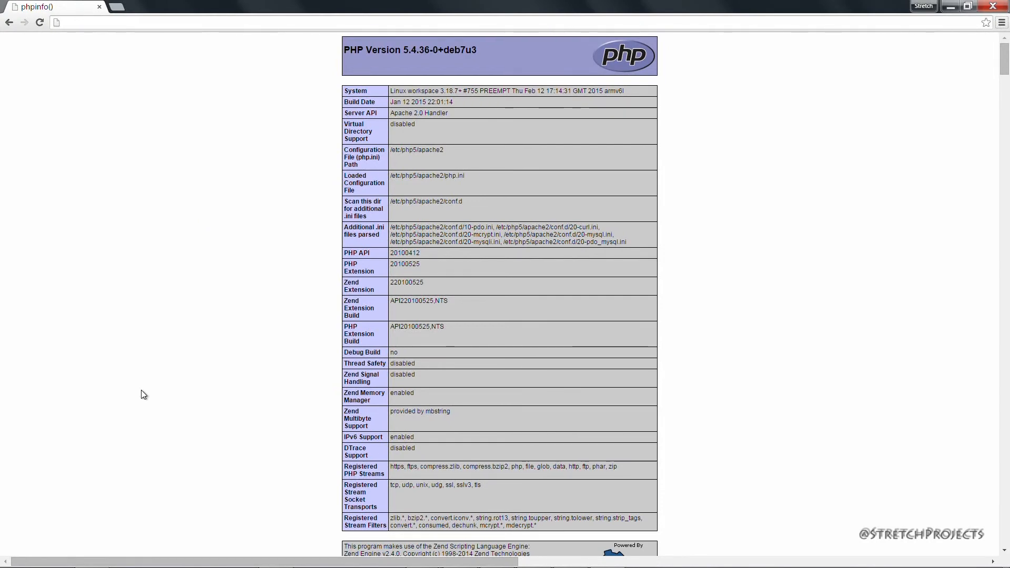